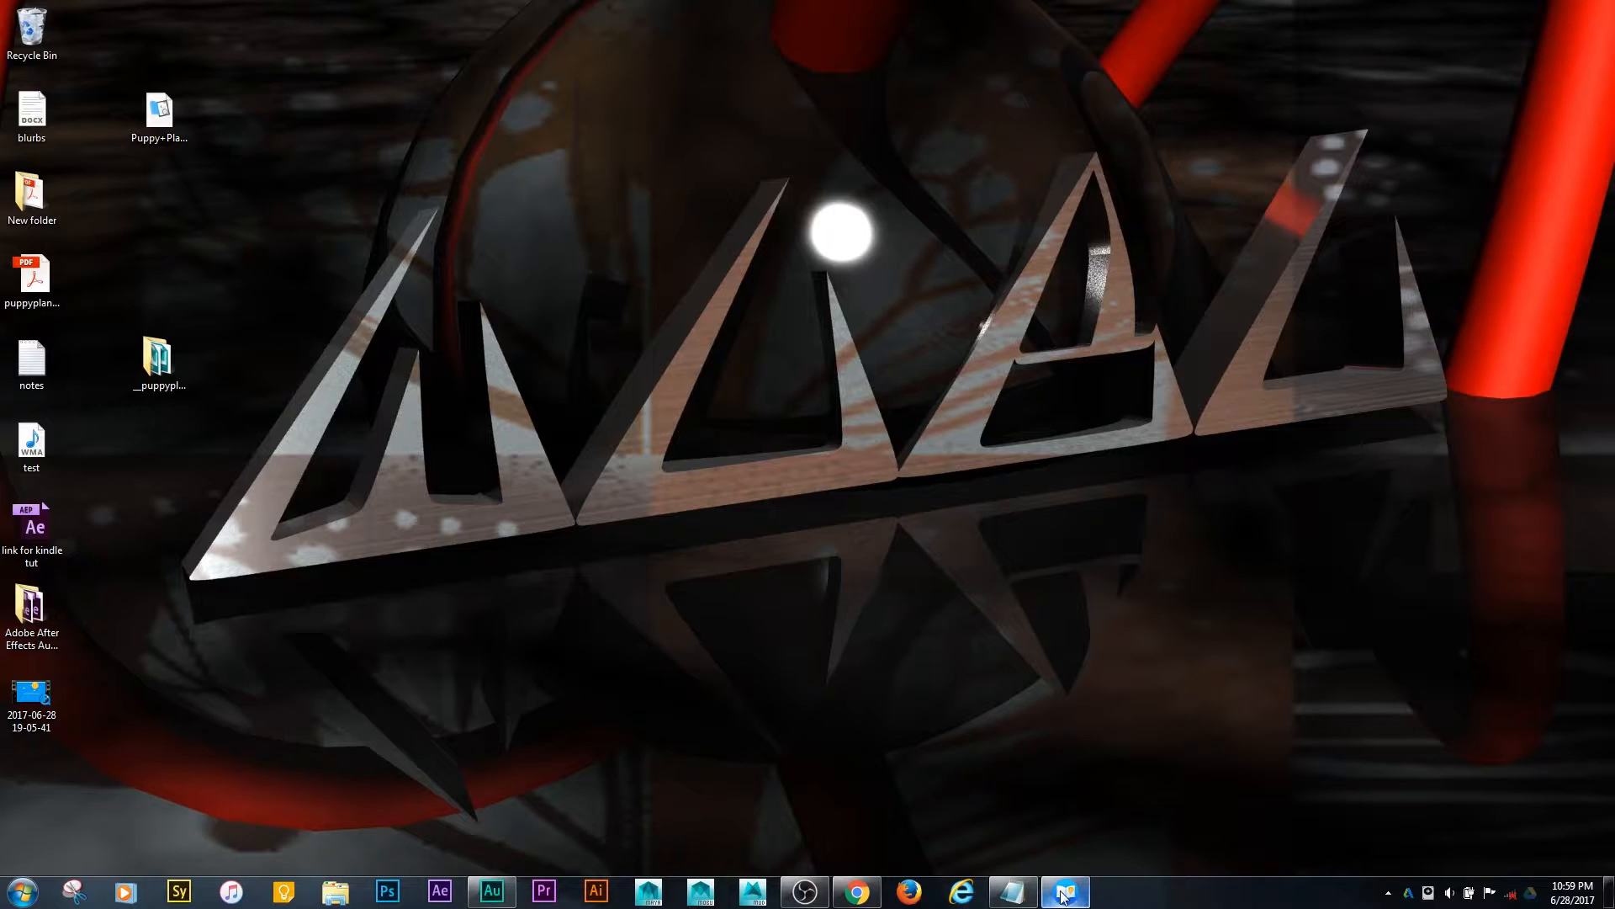
- Launch Kindle Kids' Book Creator with the alphabet picture book loaded
left_click(1063, 892)
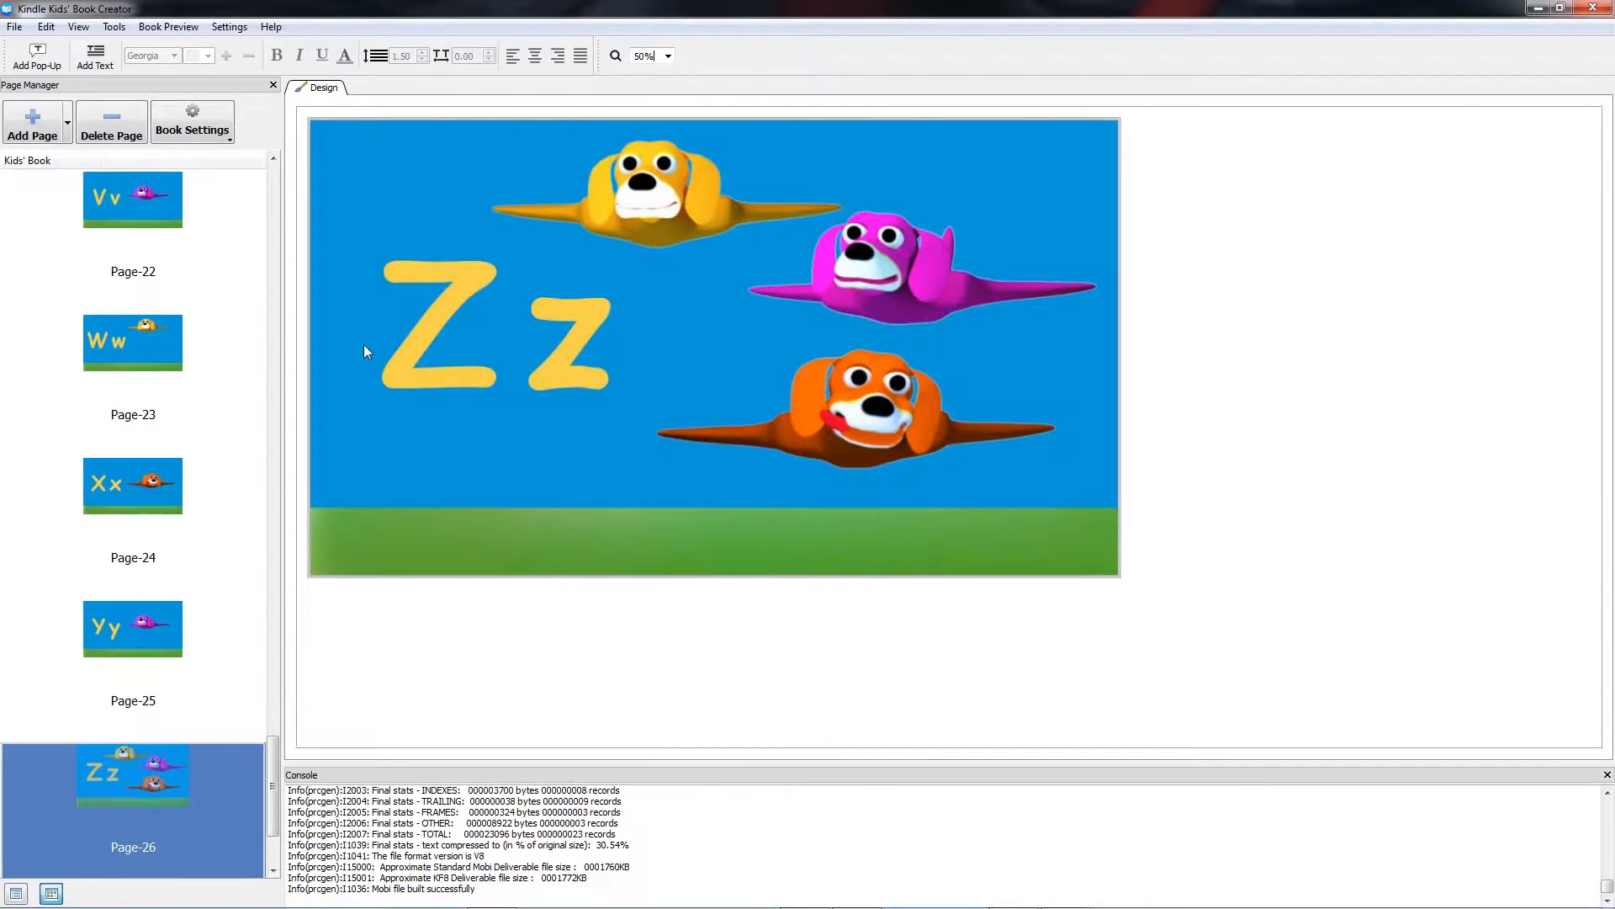
mouse_move(294, 223)
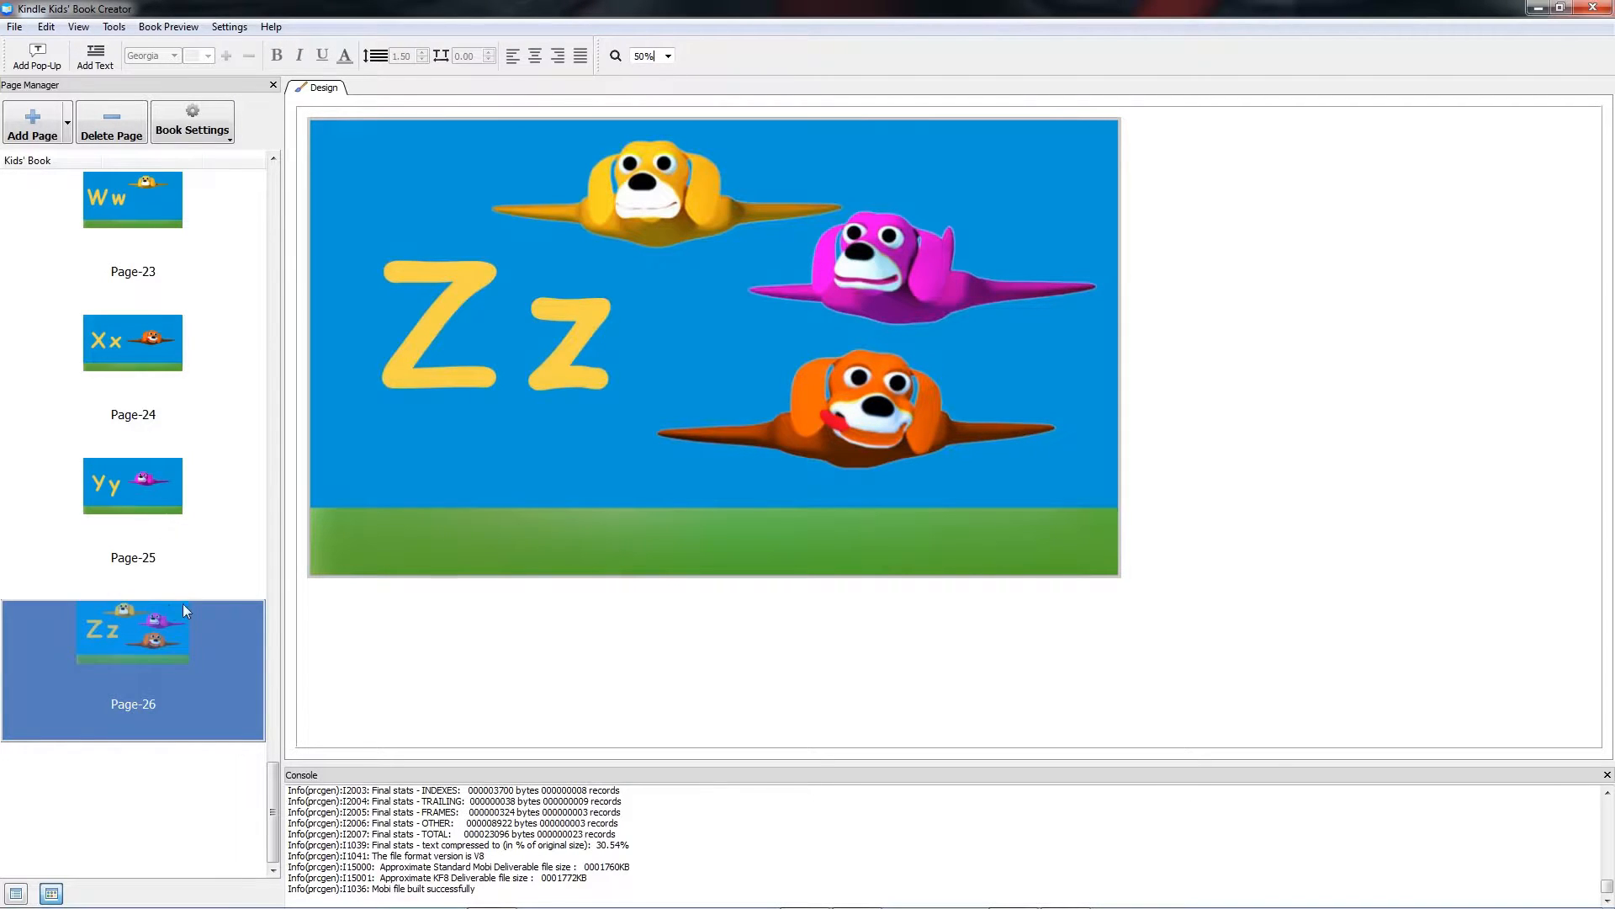
mouse_move(141, 671)
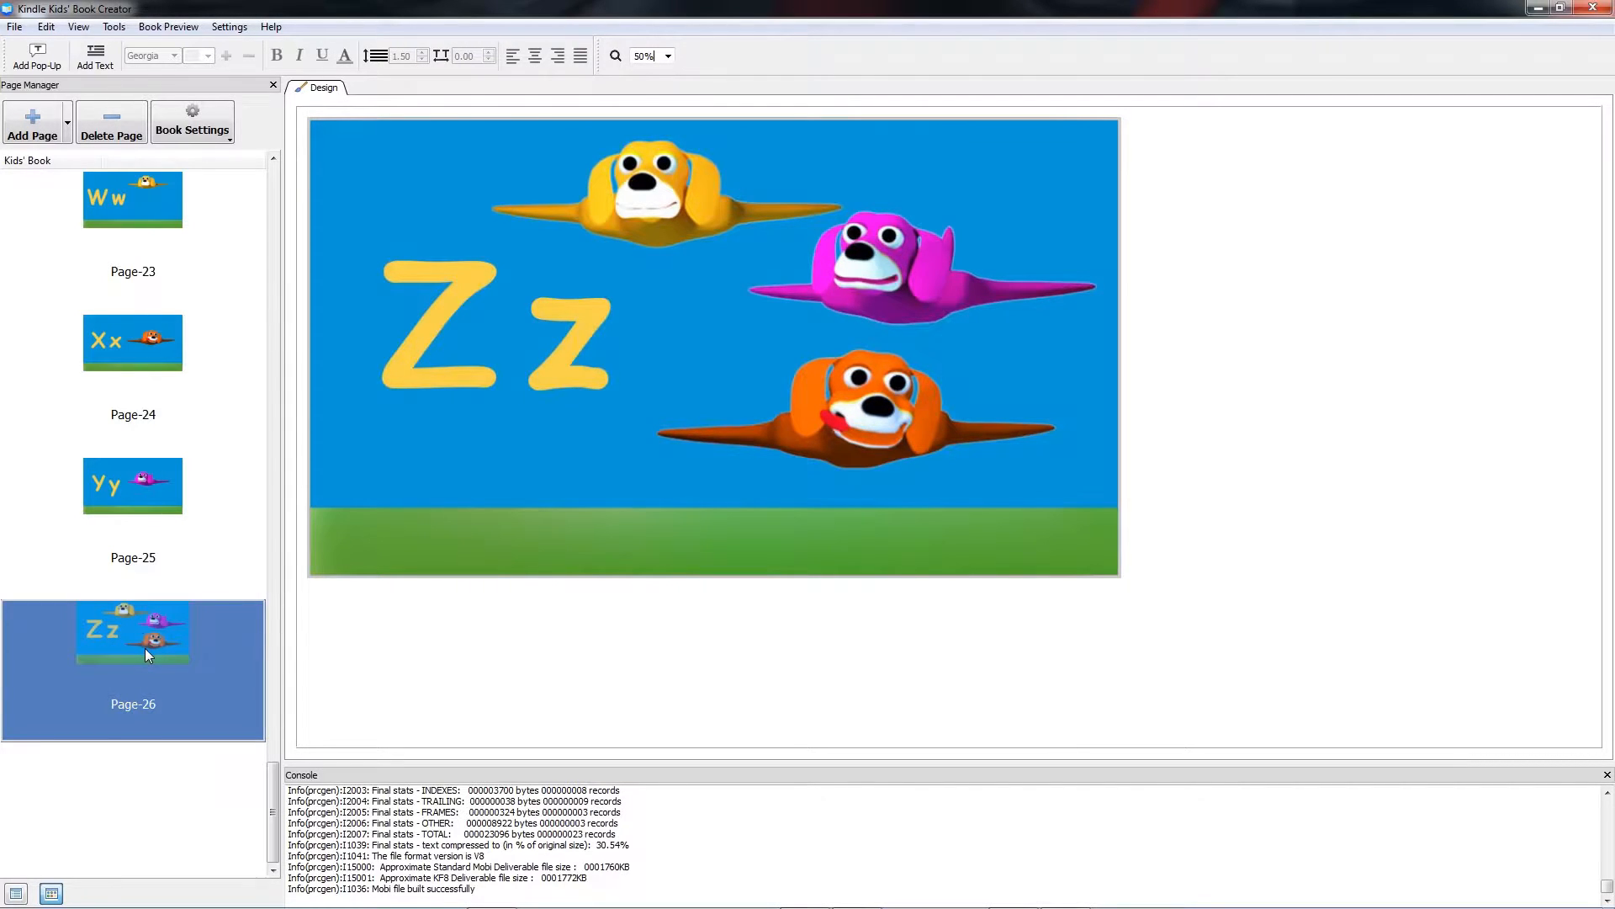
mouse_move(144, 665)
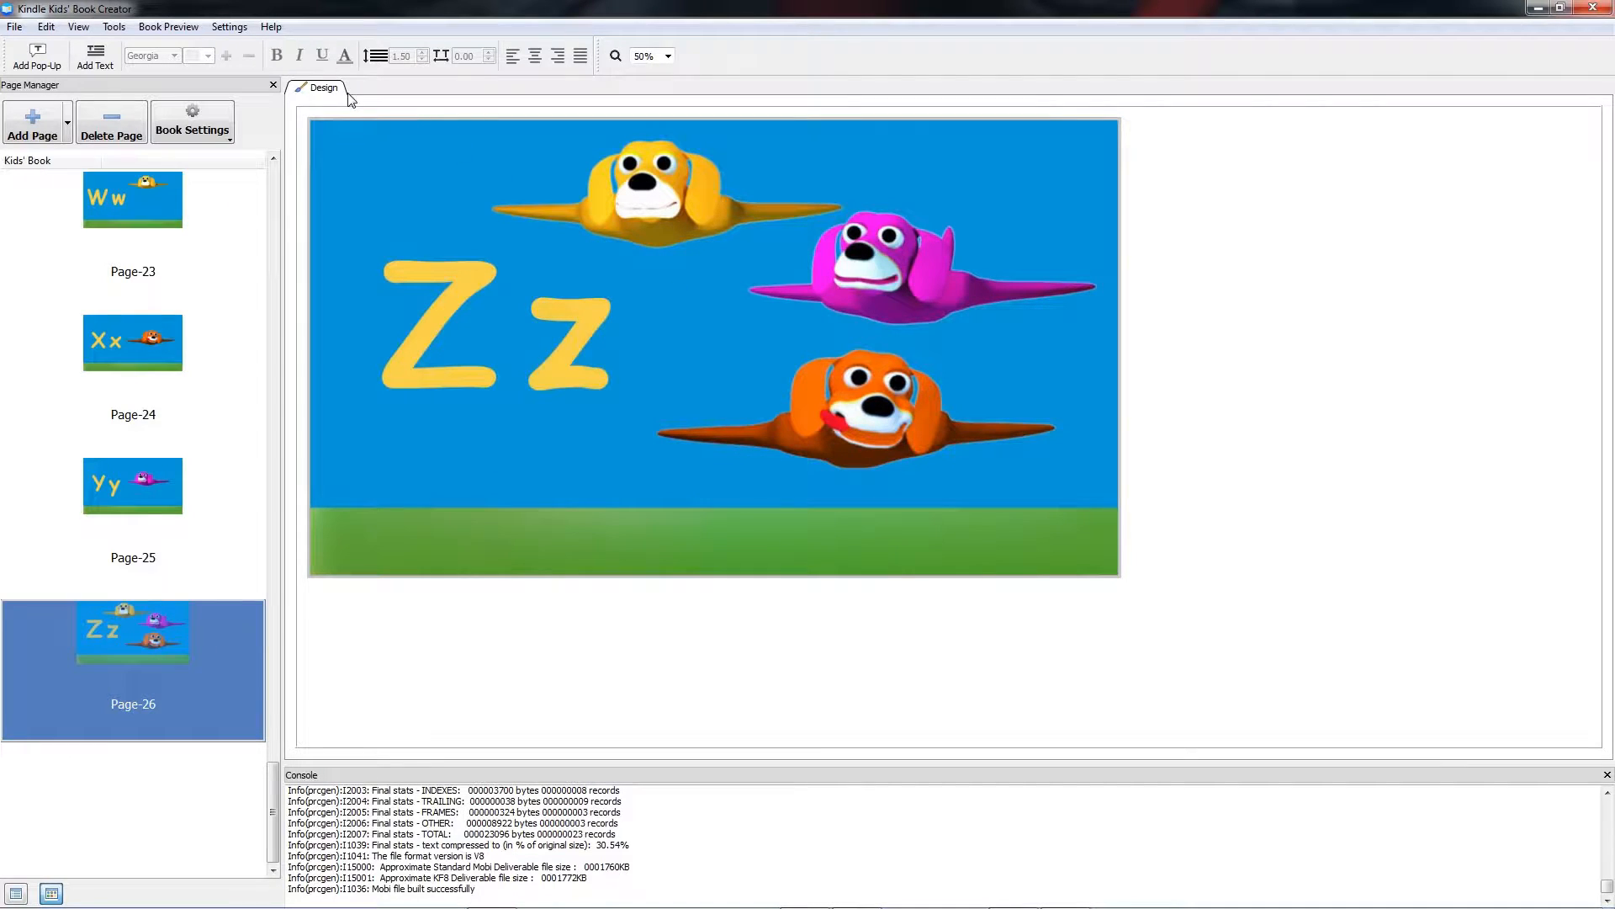
- Enable Html View, inspect page 26's and page 25's source, then return to the Design layout
left_click(79, 25)
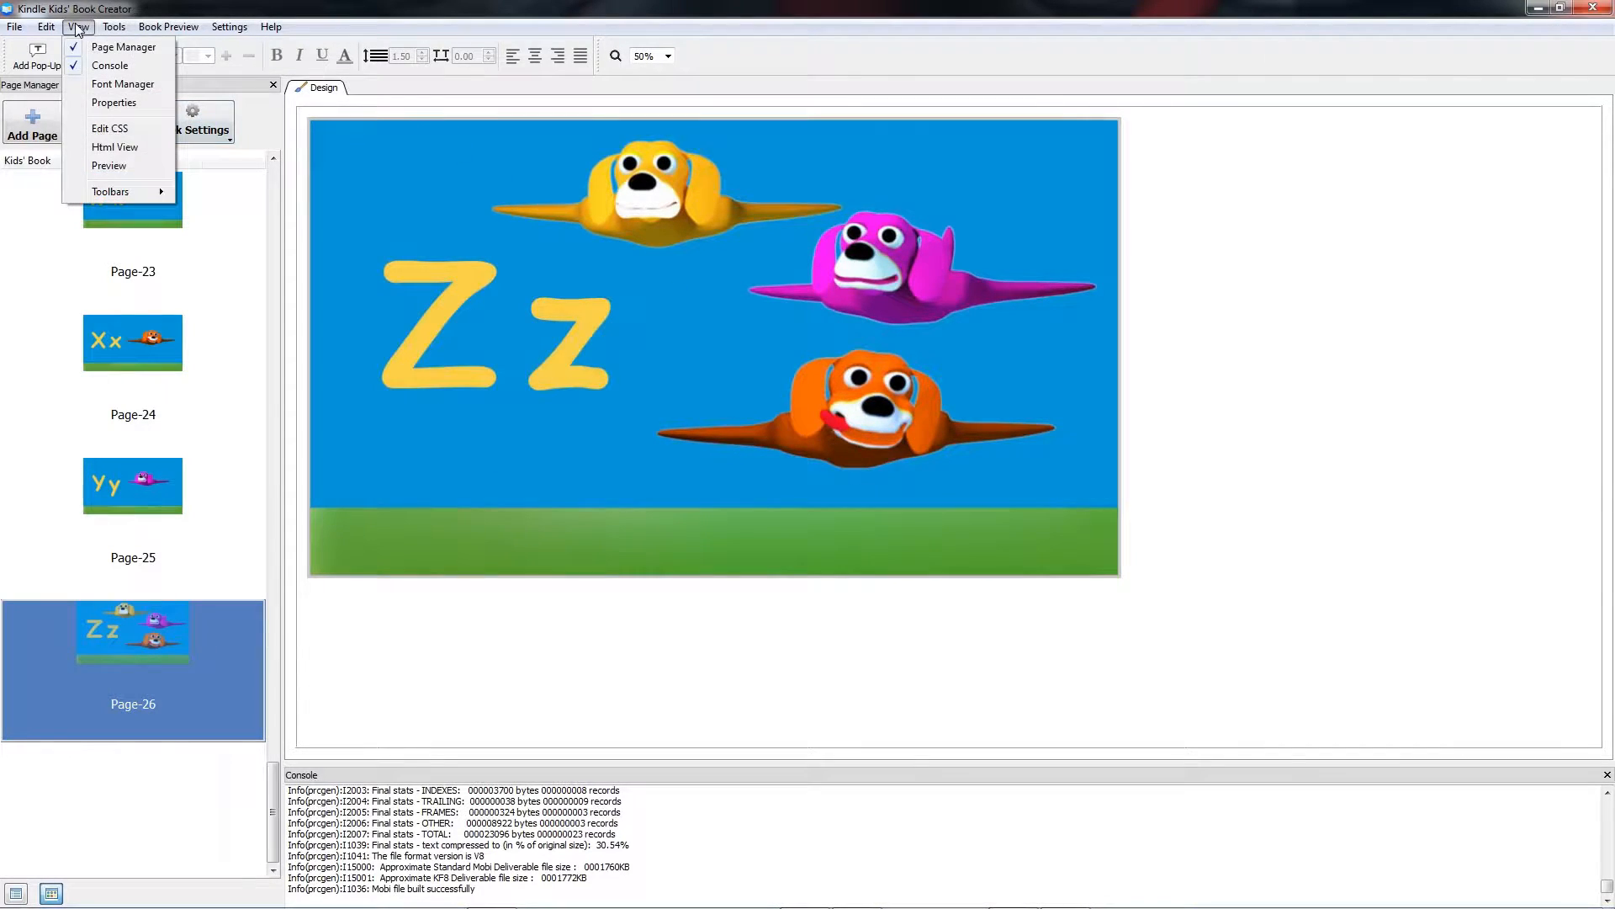
left_click(79, 25)
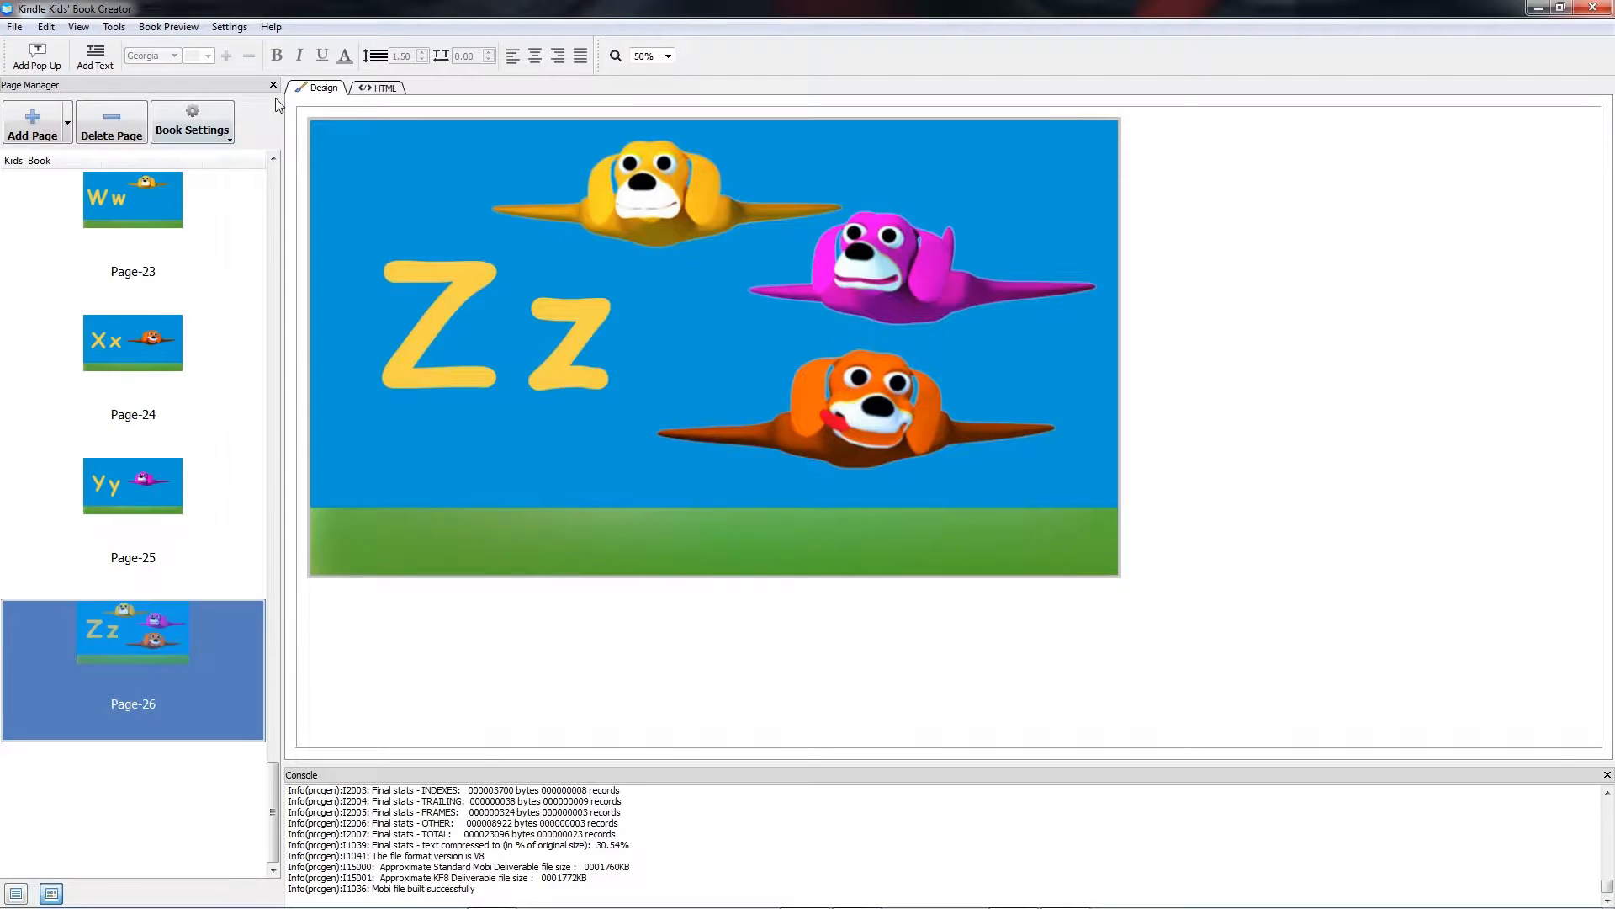
left_click(381, 49)
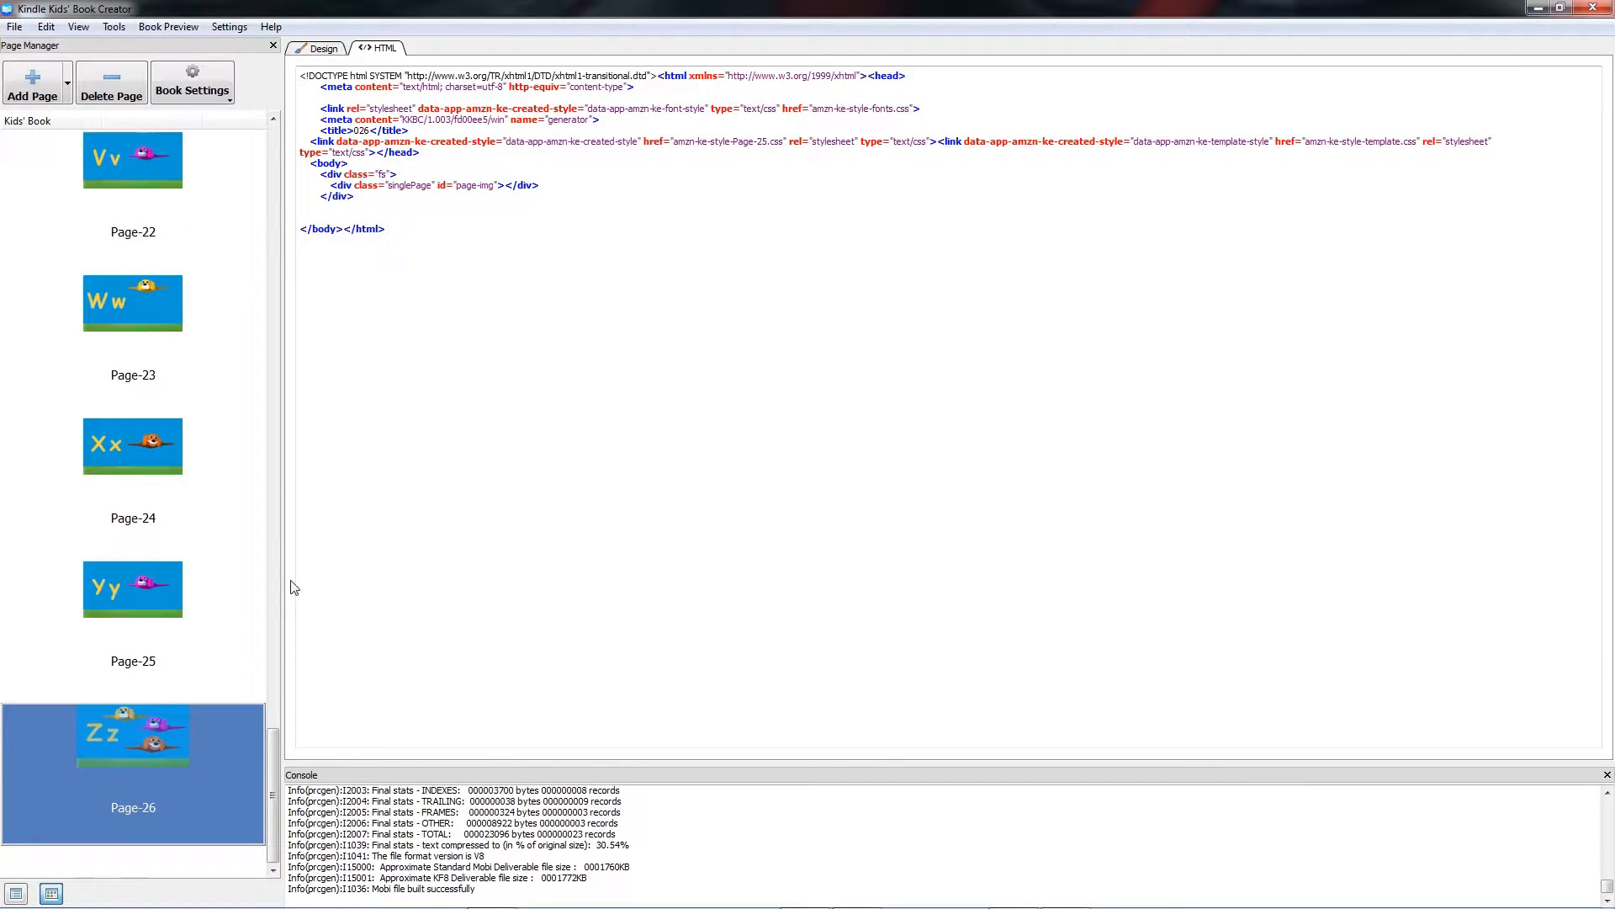
left_click(133, 589)
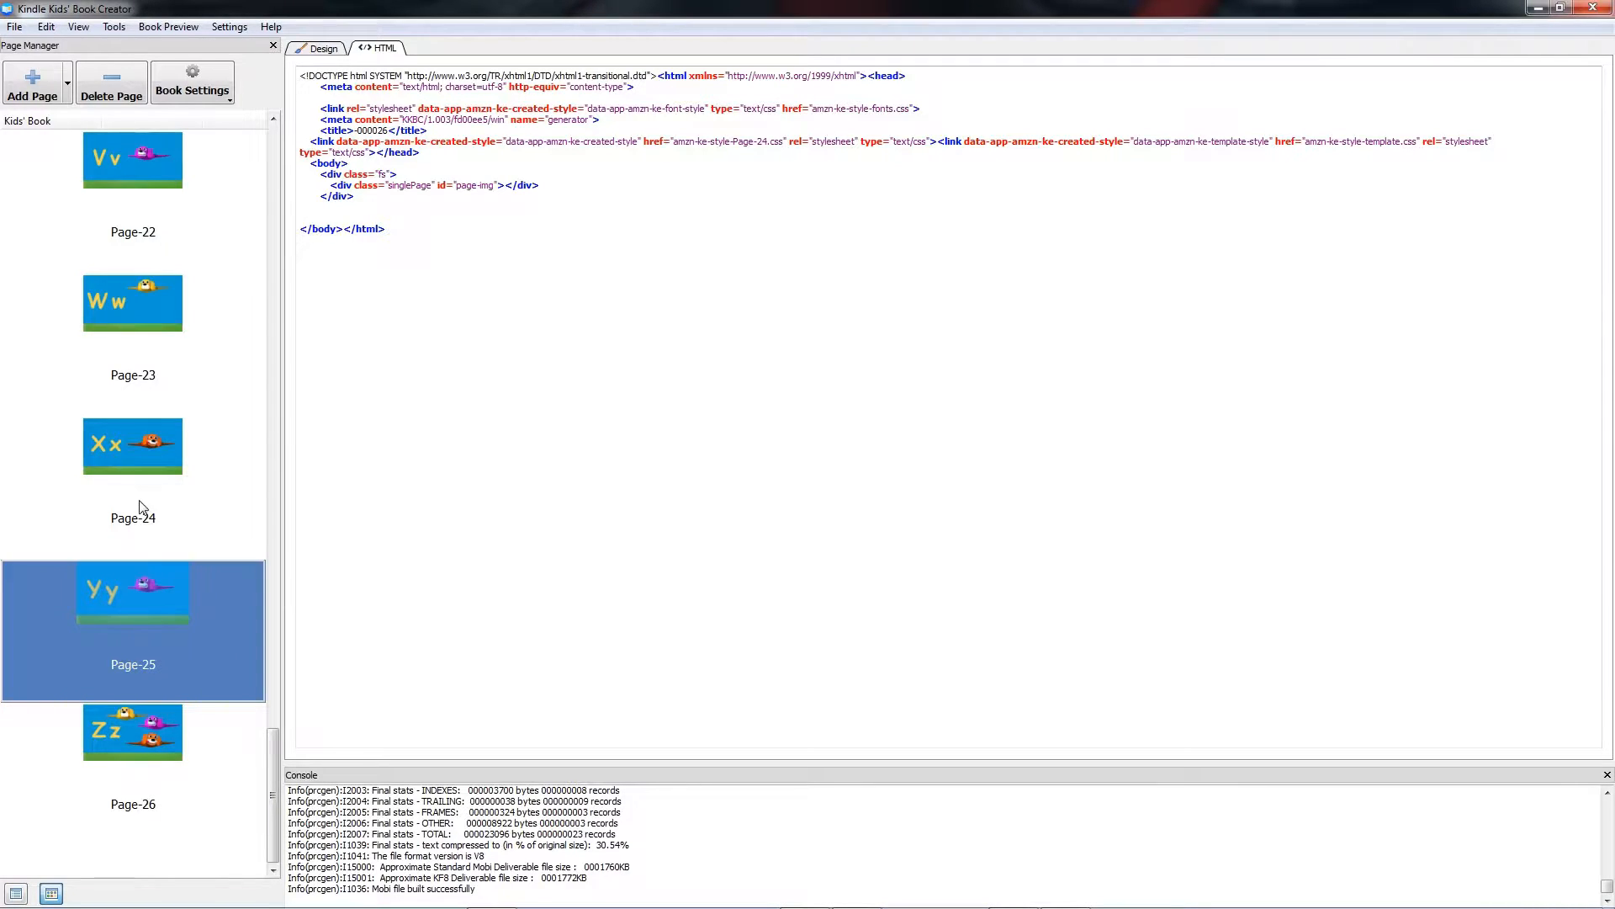
left_click(132, 731)
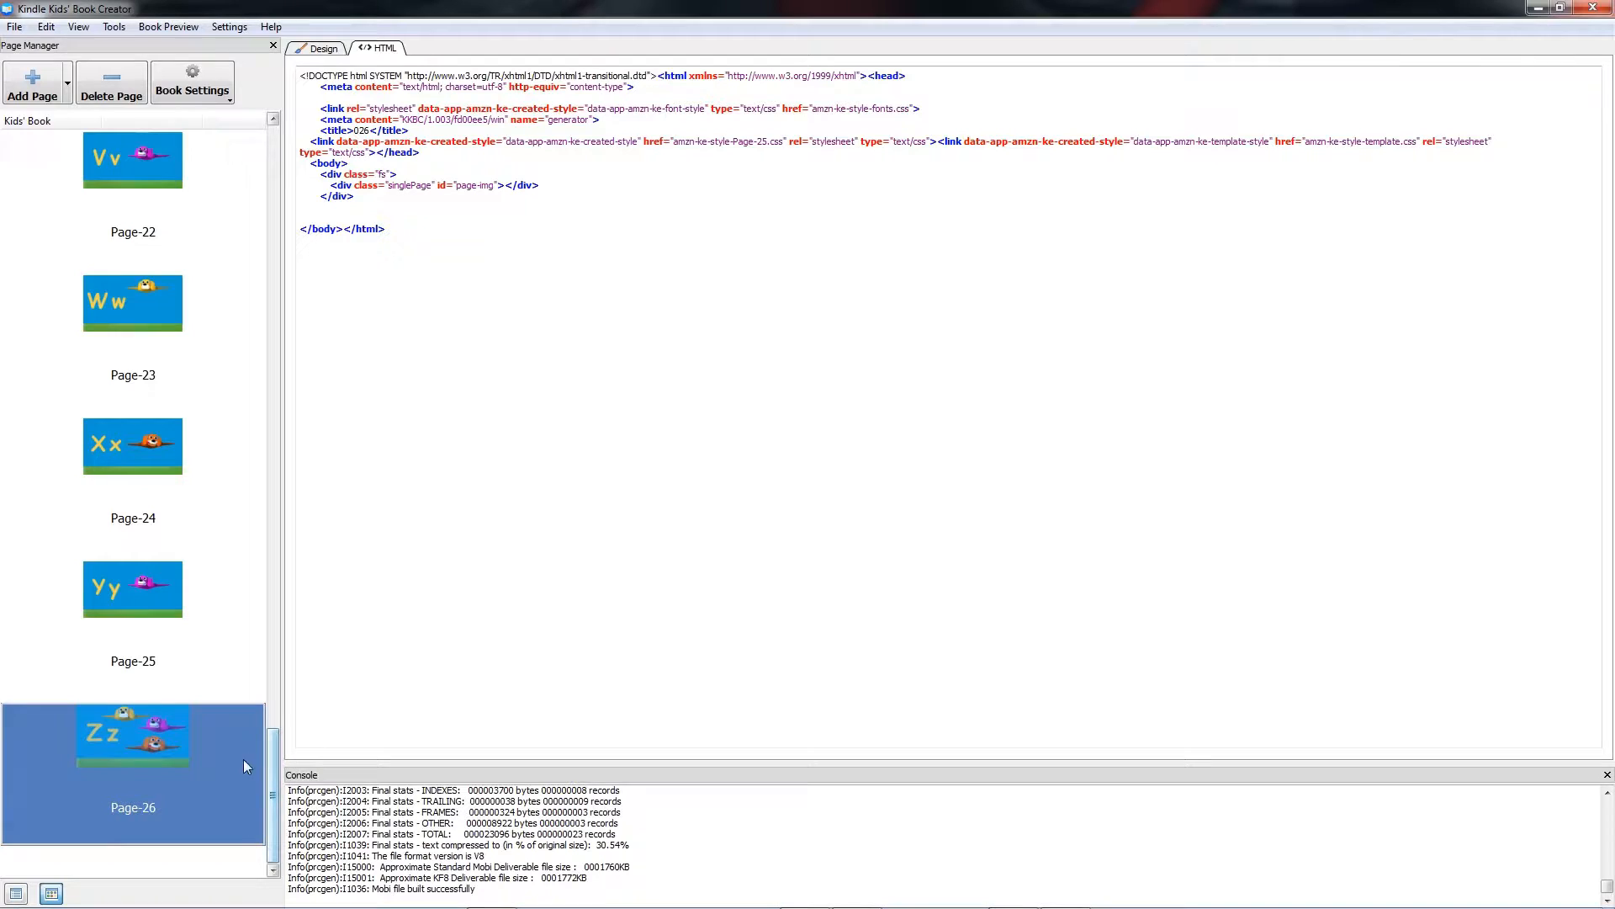
left_click(323, 48)
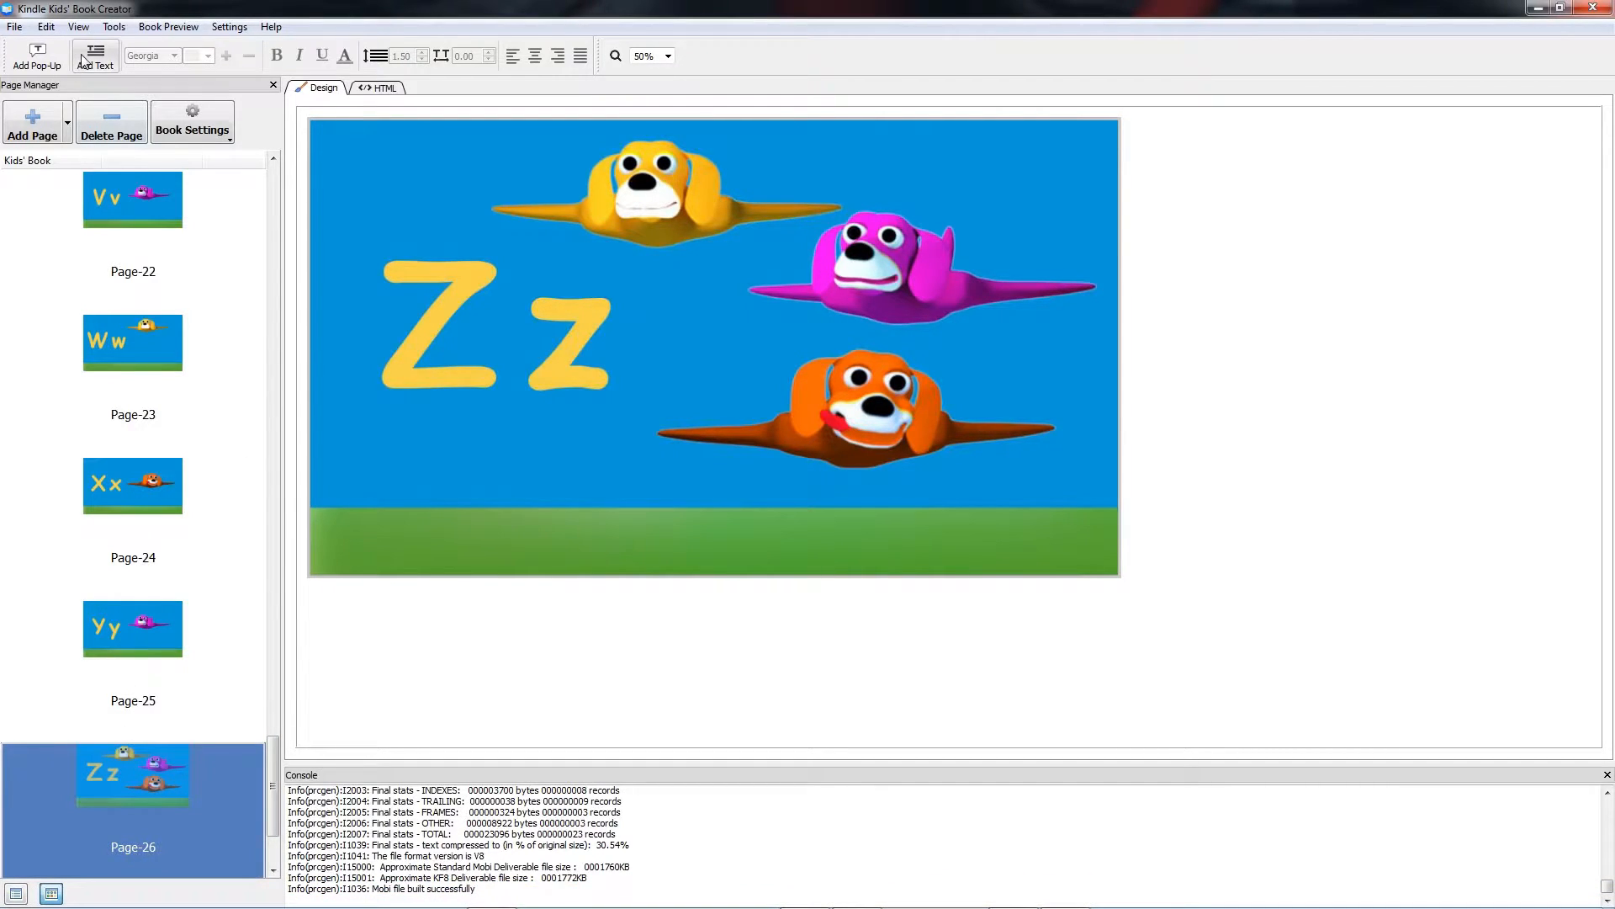
mouse_move(94, 56)
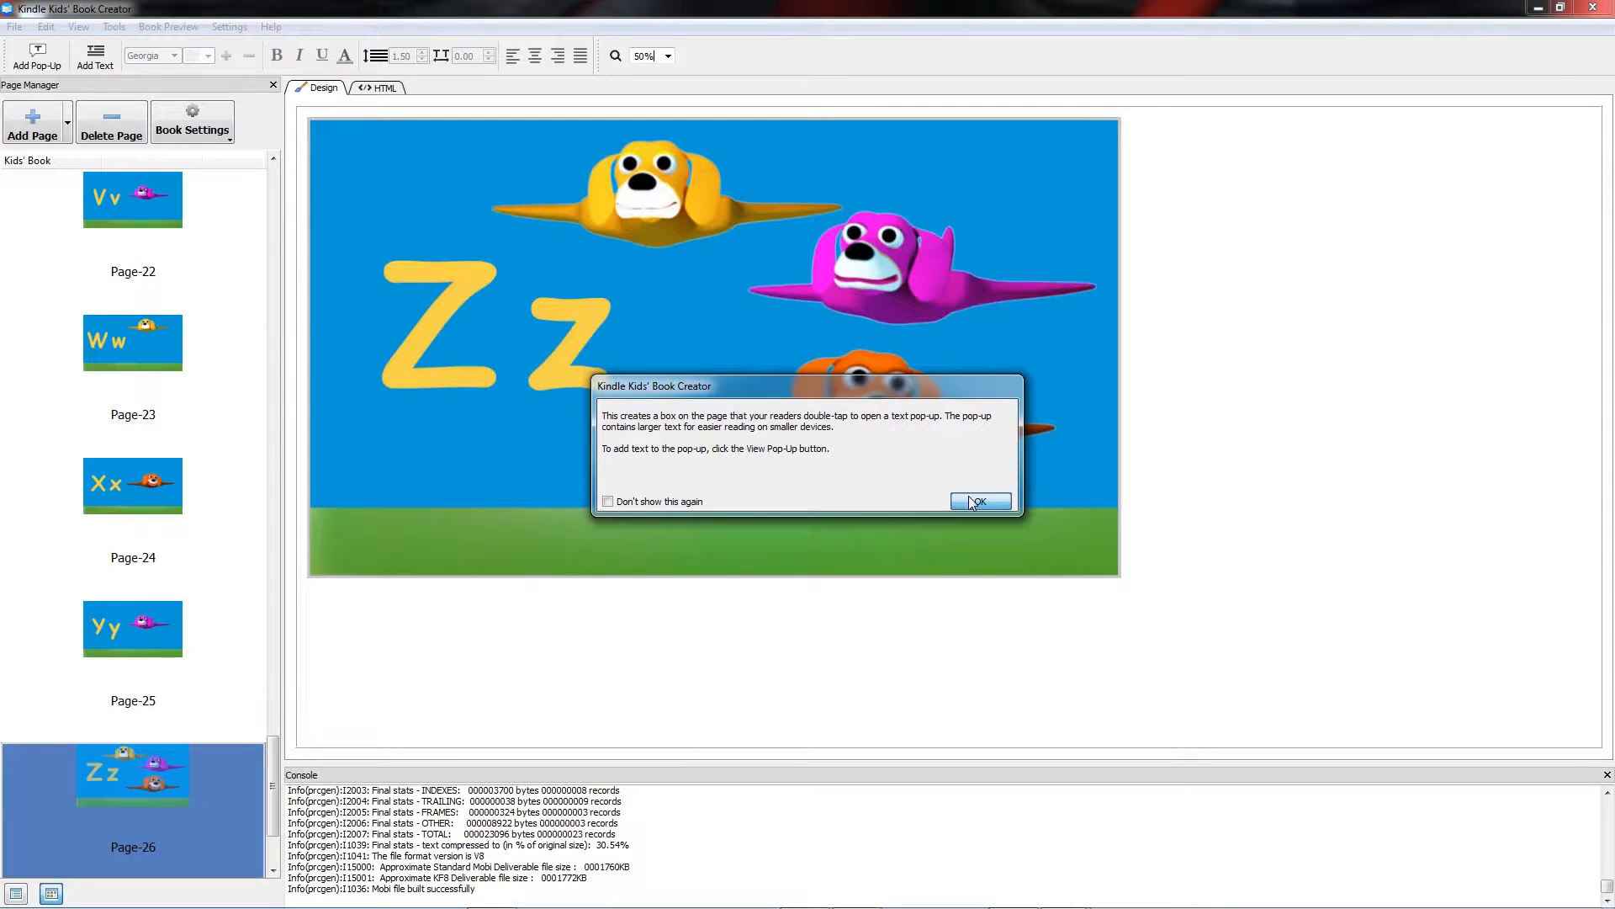
- Dismiss the pop-up information notice so the placeholder pop-up box sits on the Zz page
left_click(976, 502)
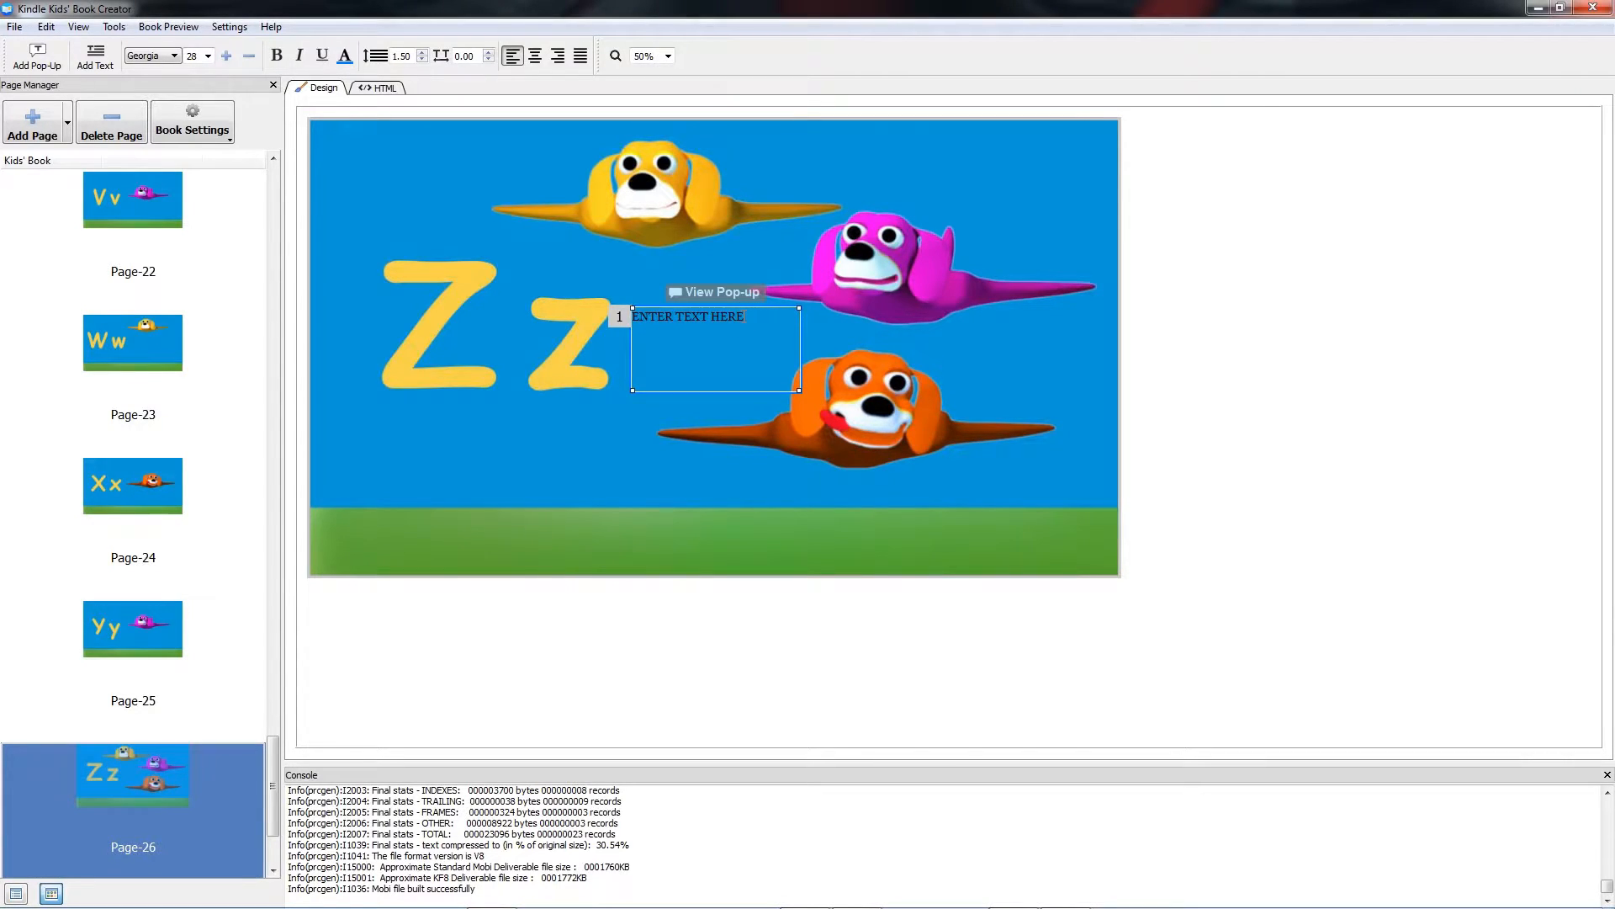
- Replace the placeholder with 'more stuff' in bold size-44 text and finish editing the pop-up
triple_click(687, 316)
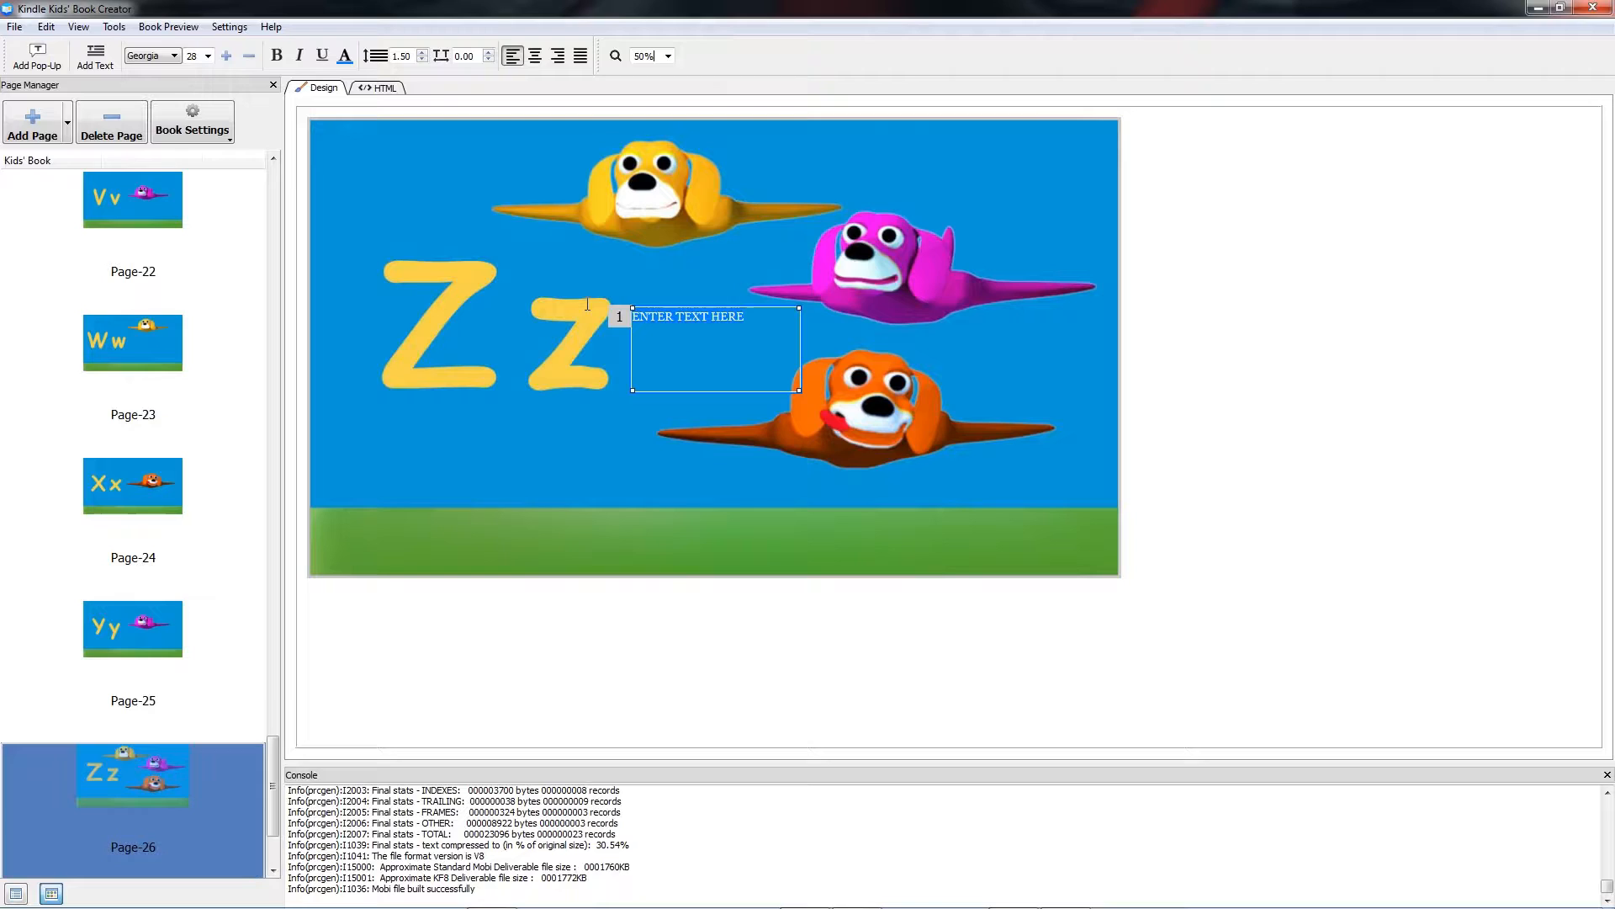
type("more stuff")
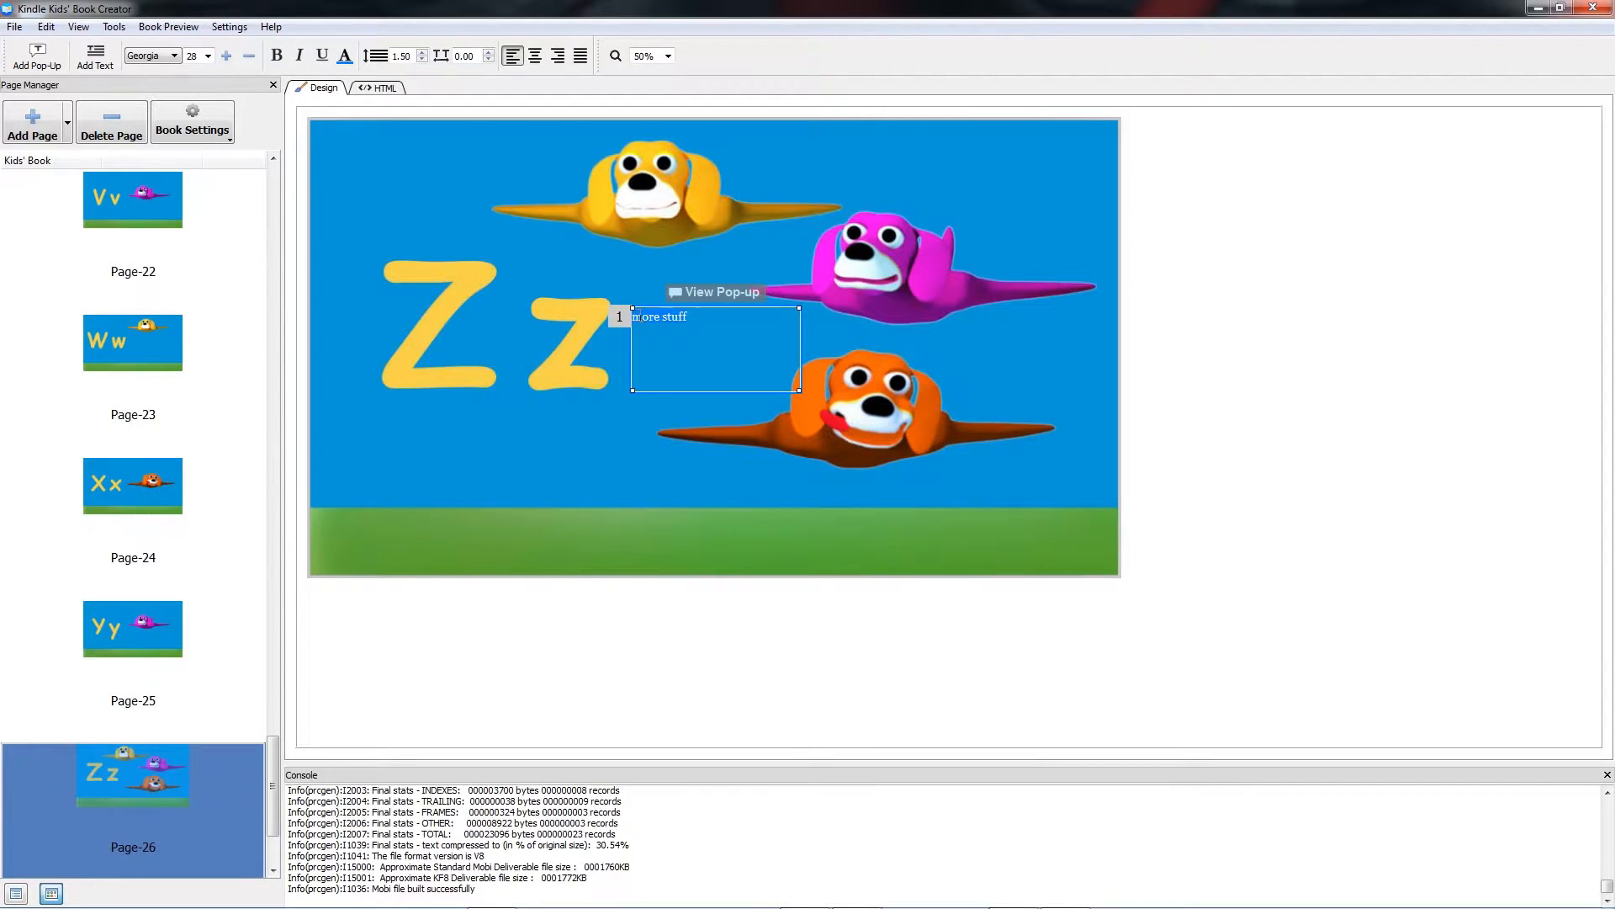
left_click(207, 56)
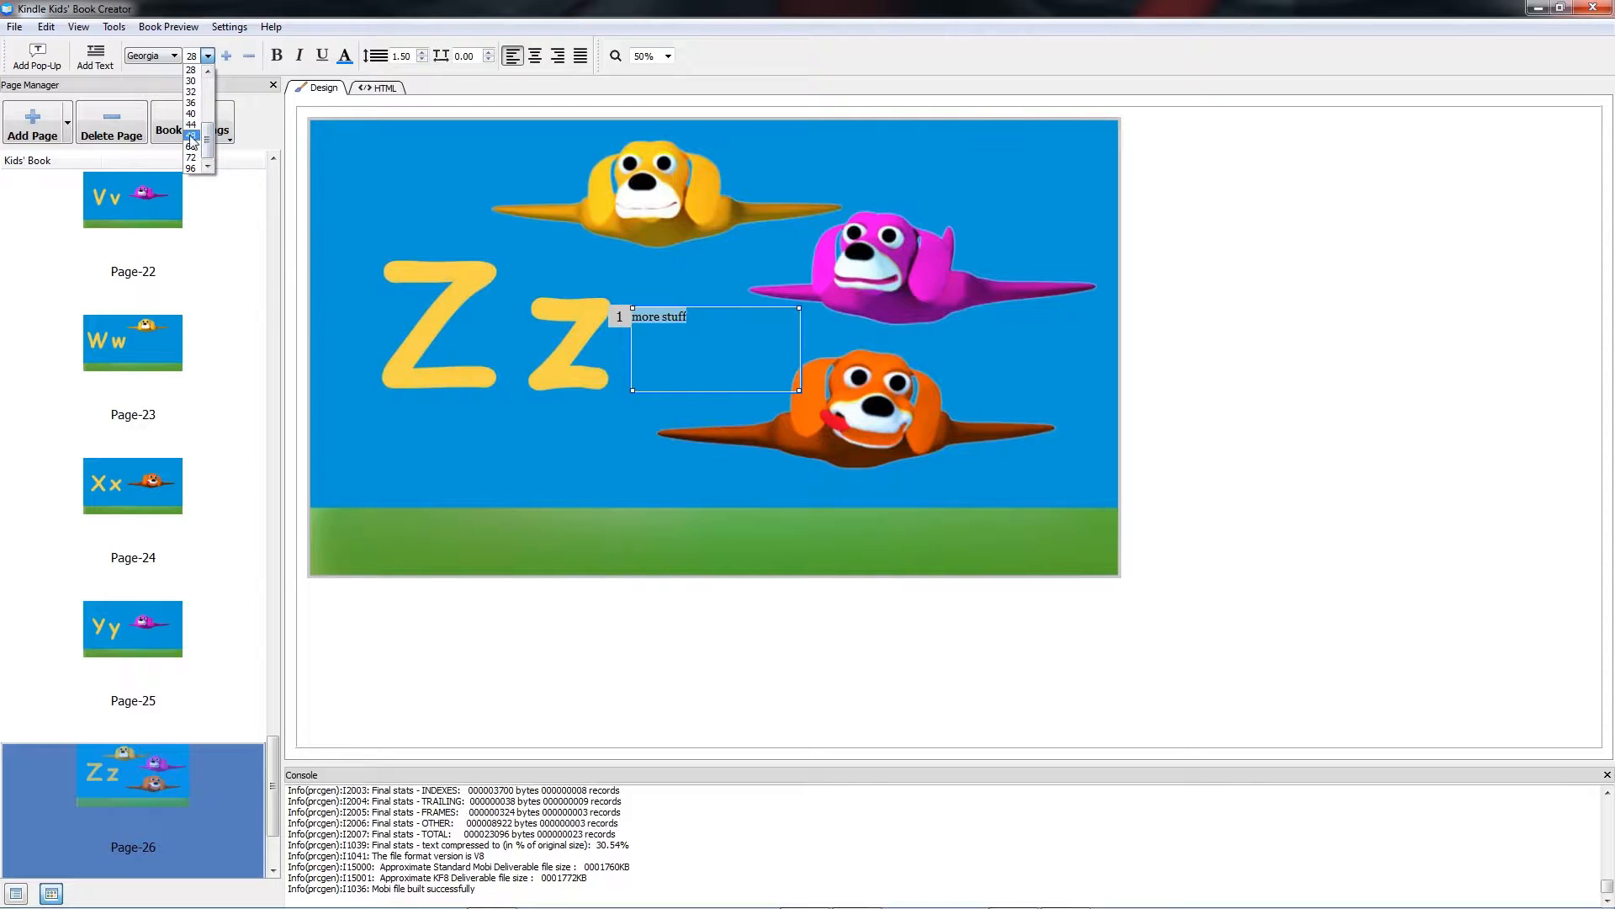
left_click(190, 135)
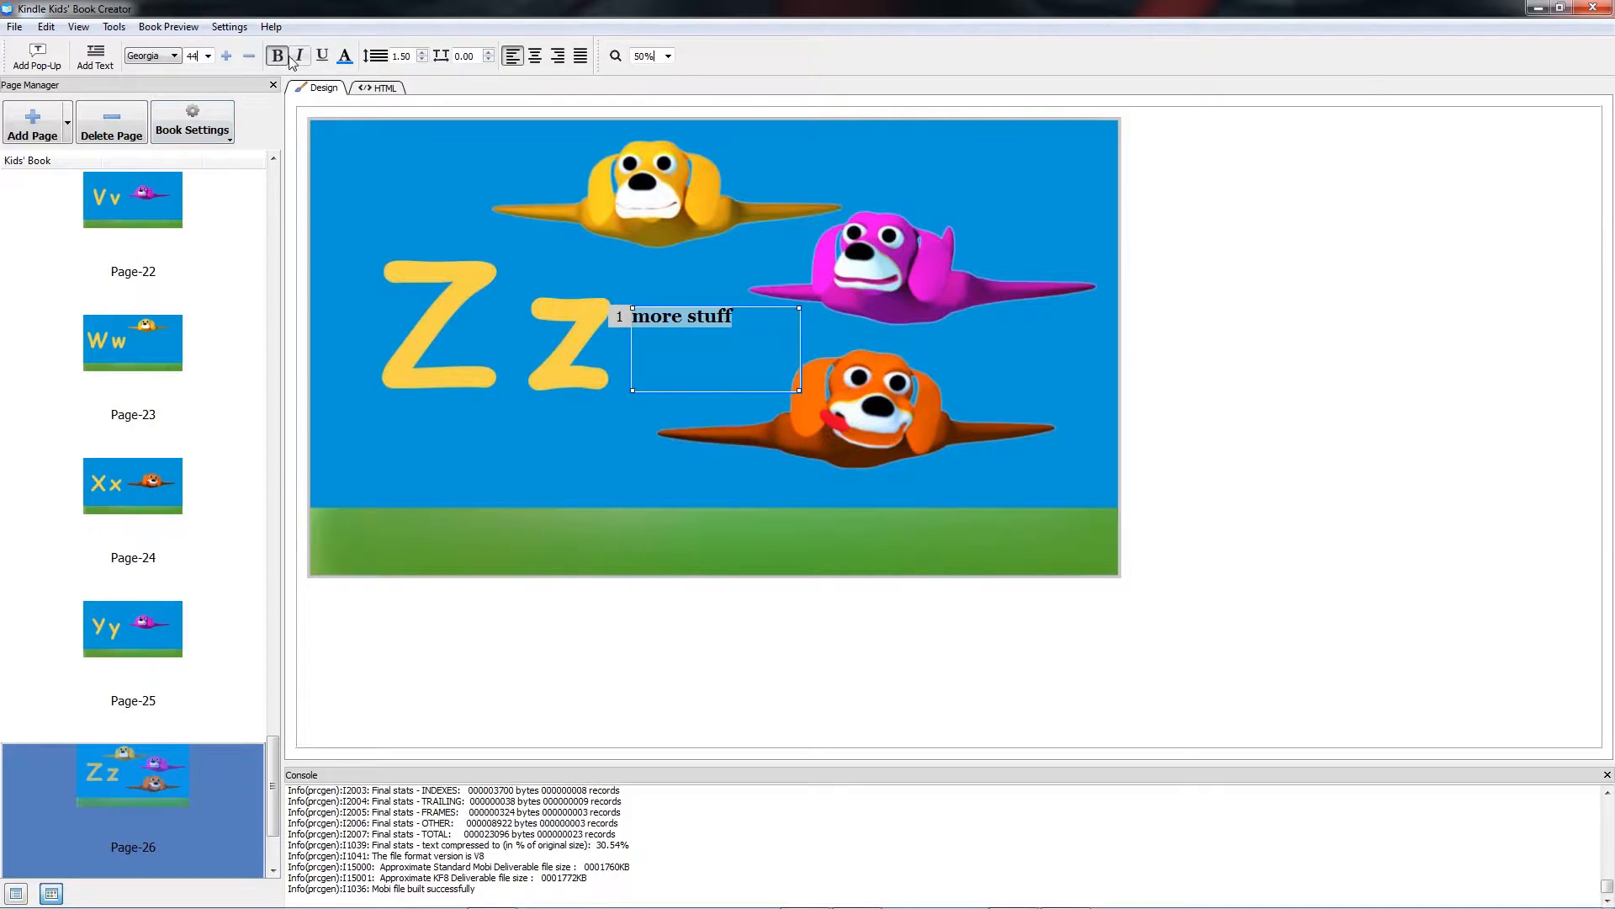
left_click(345, 55)
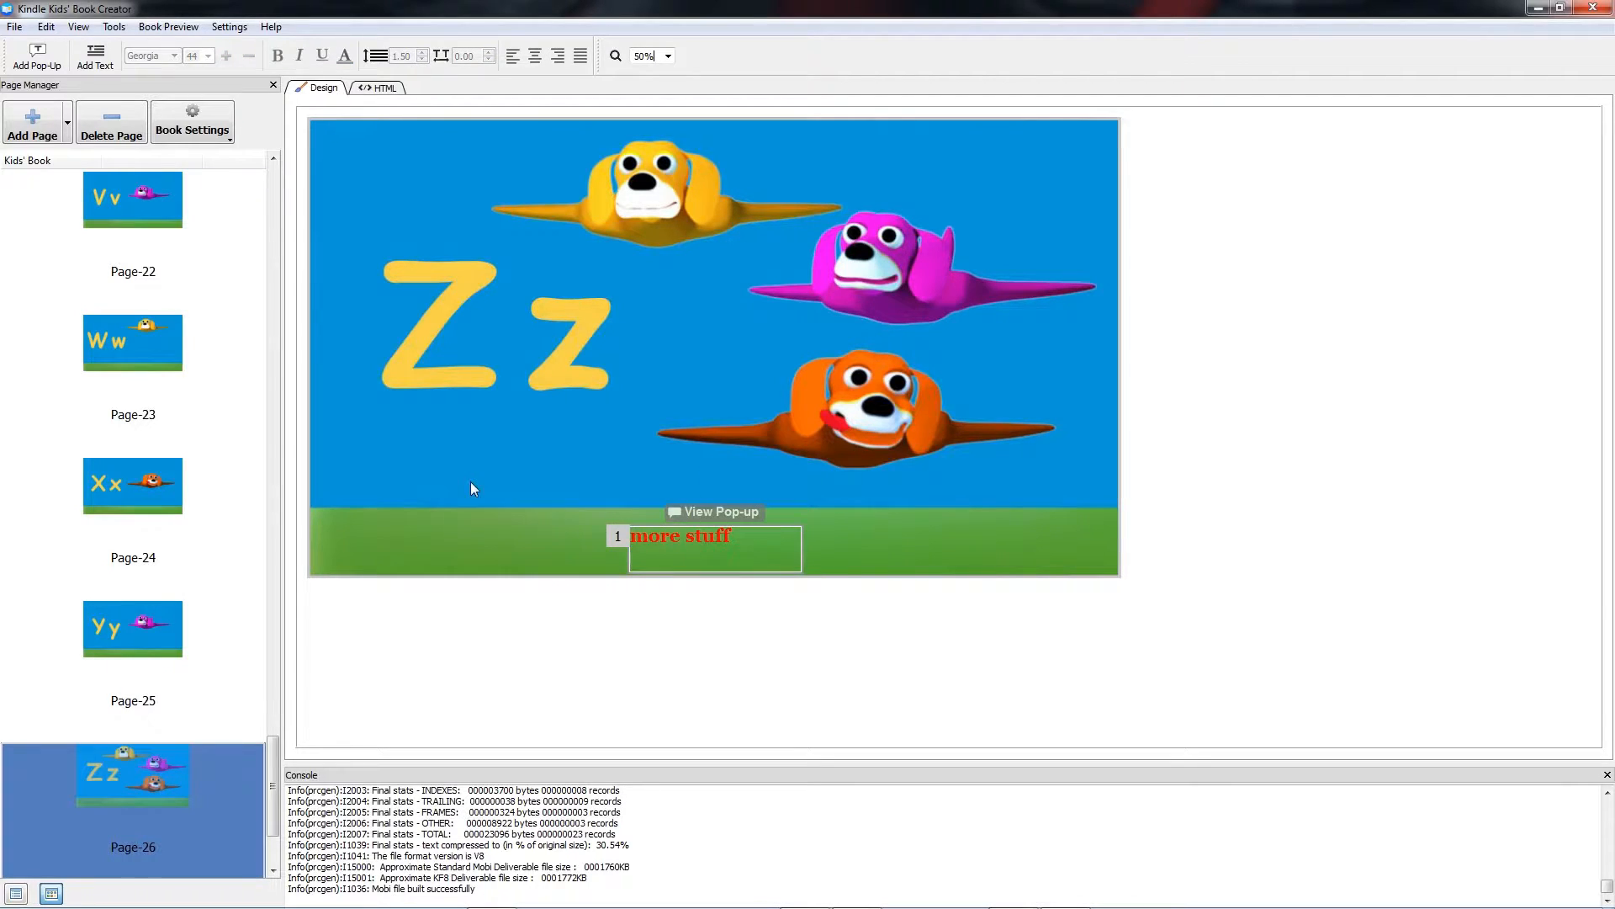
left_click(381, 49)
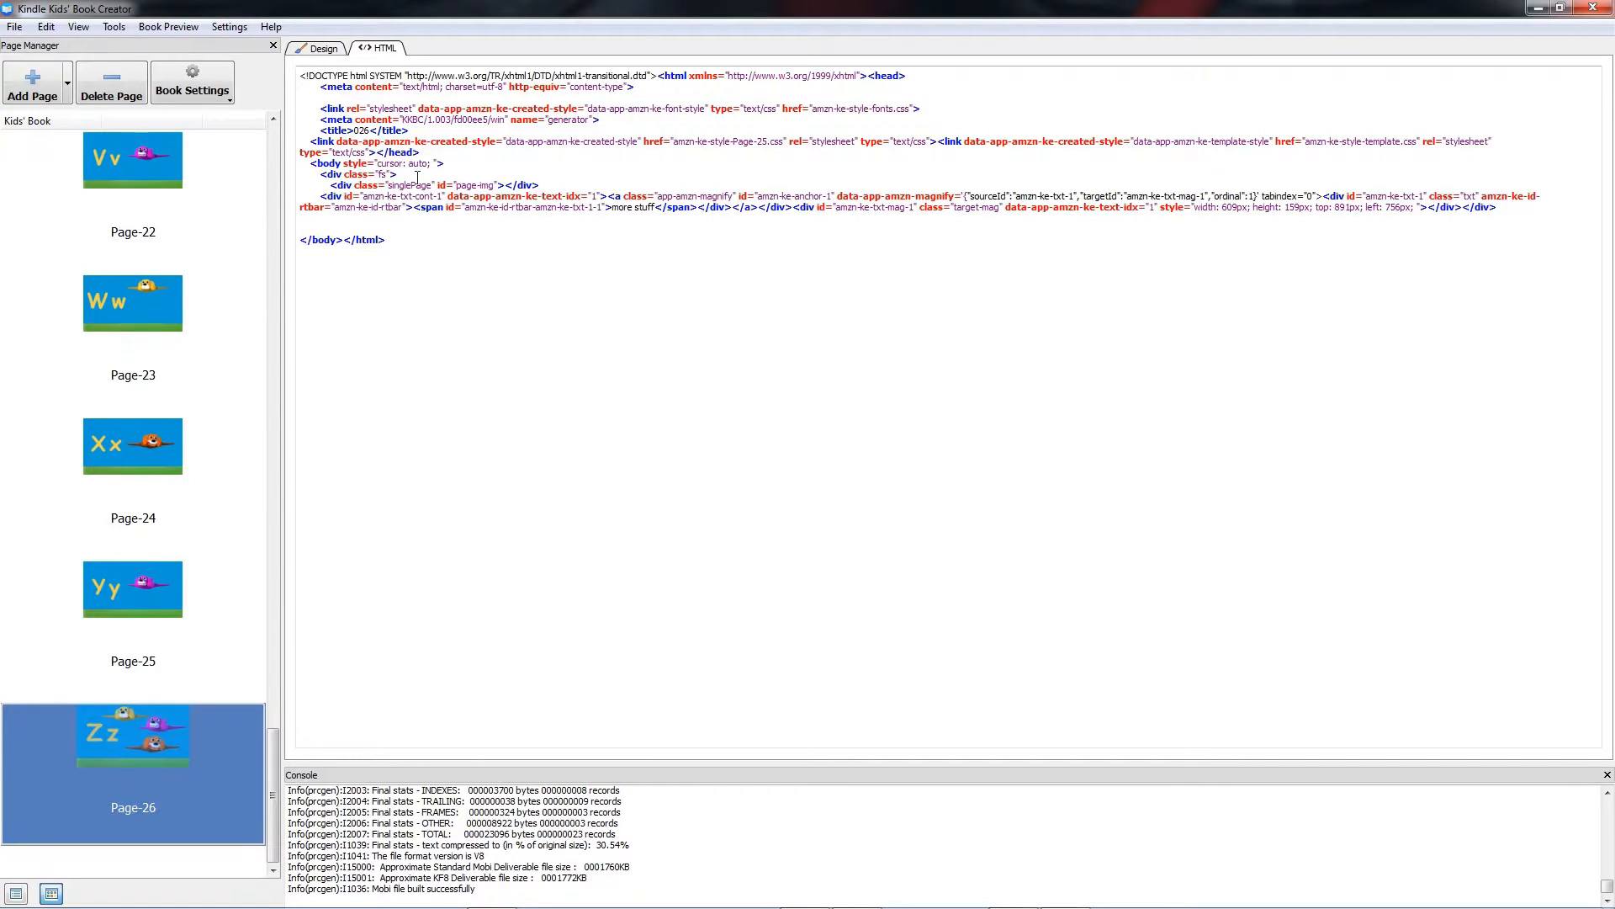
left_click(323, 47)
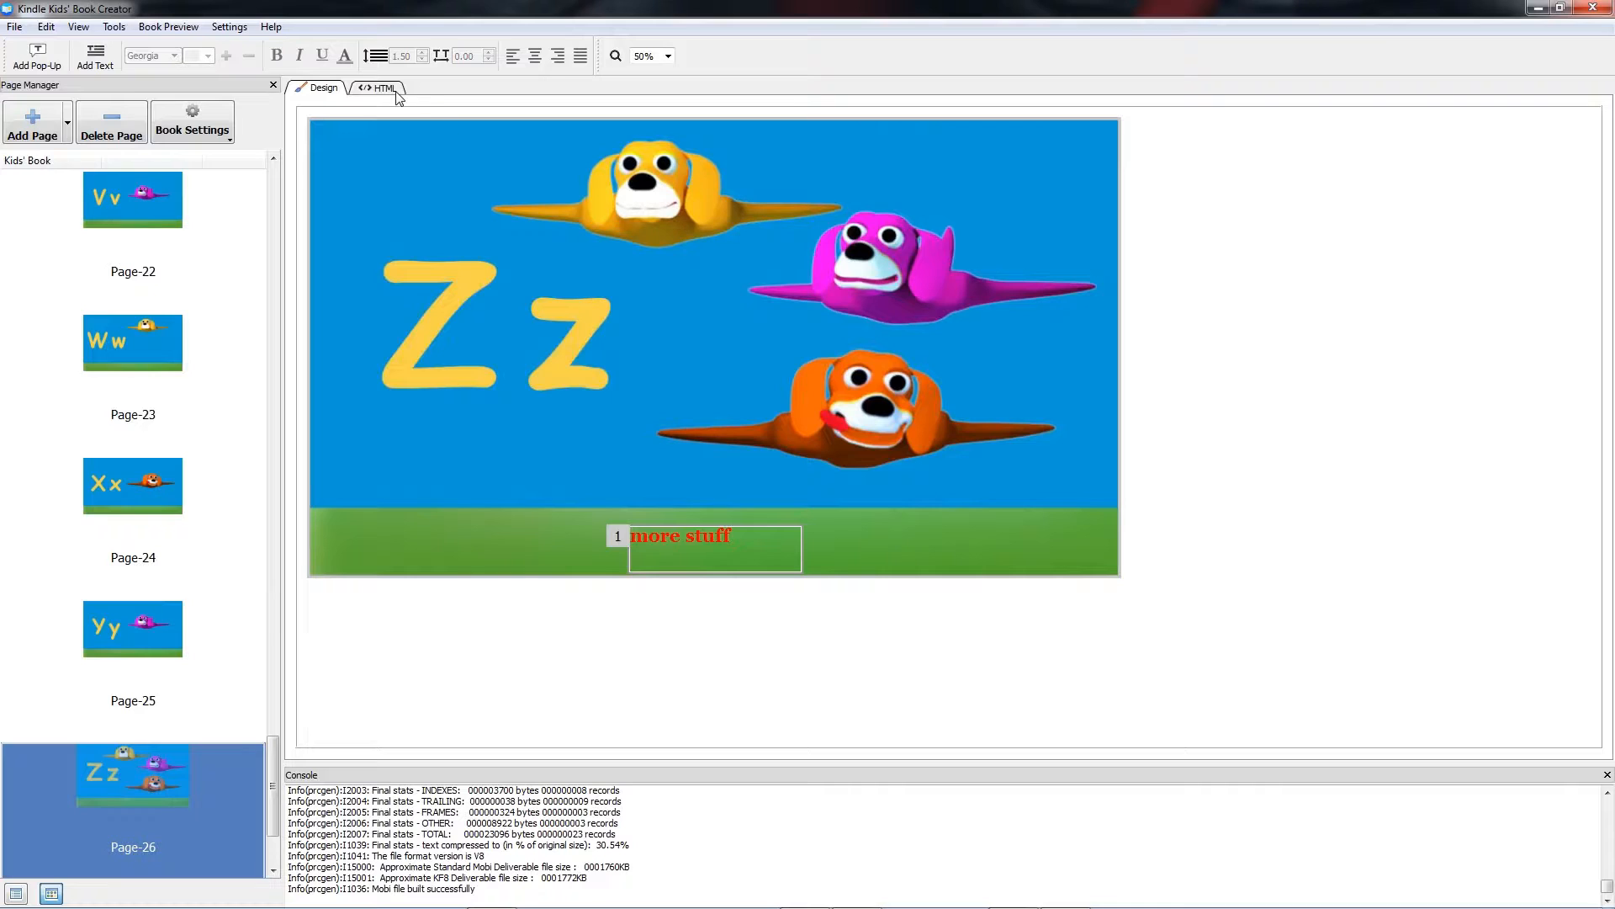
left_click(382, 87)
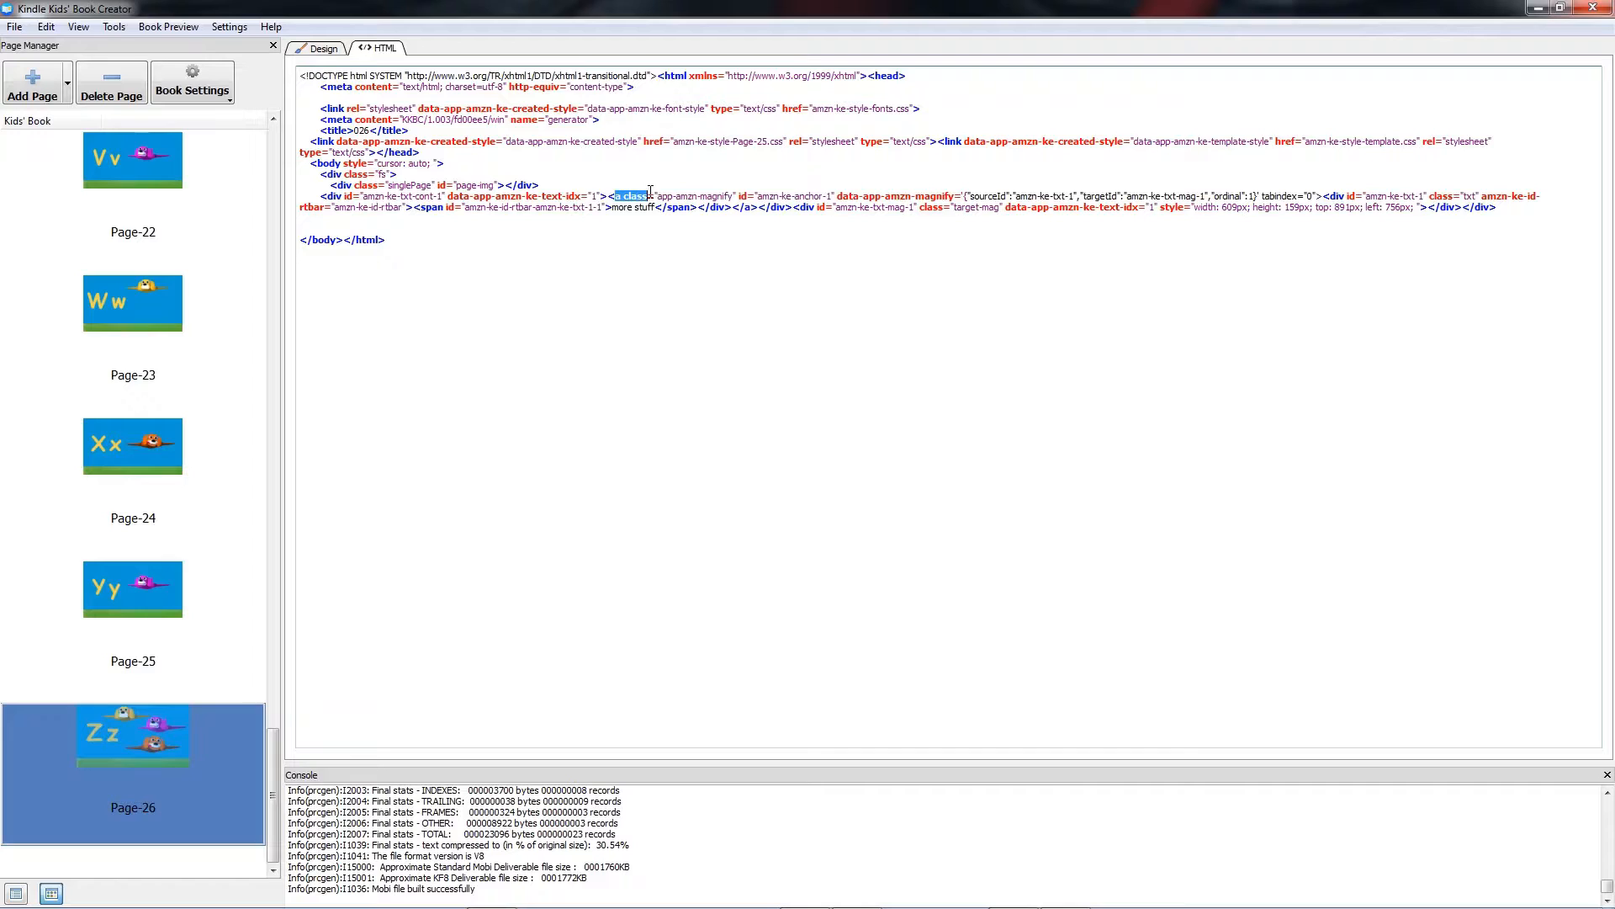
left_click_drag(639, 195, 1181, 195)
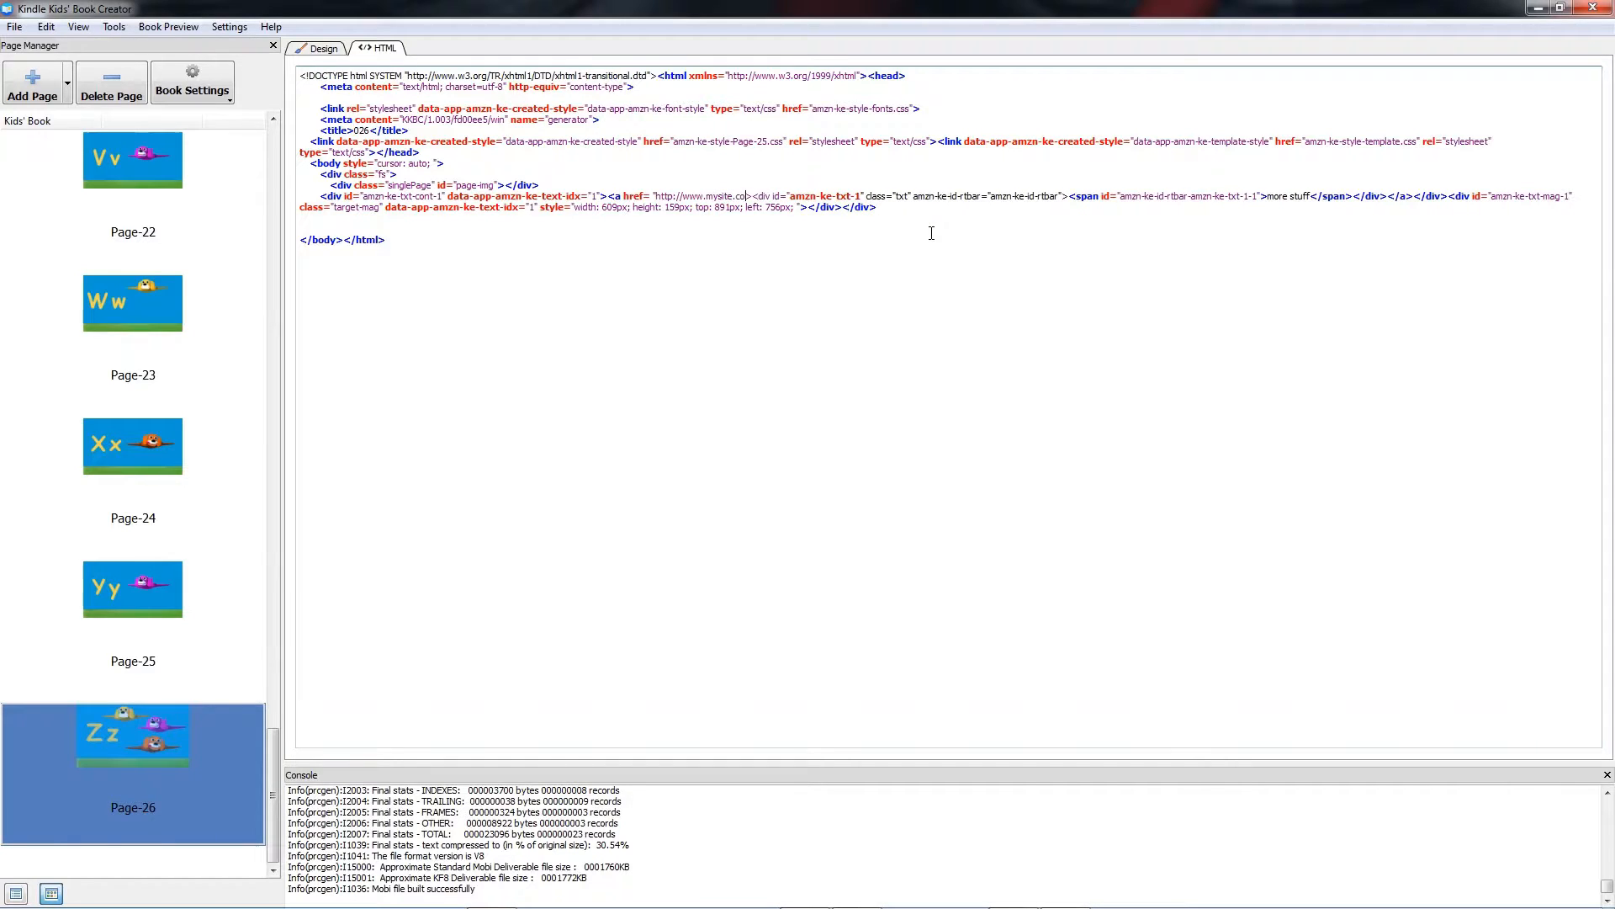
type("m\">")
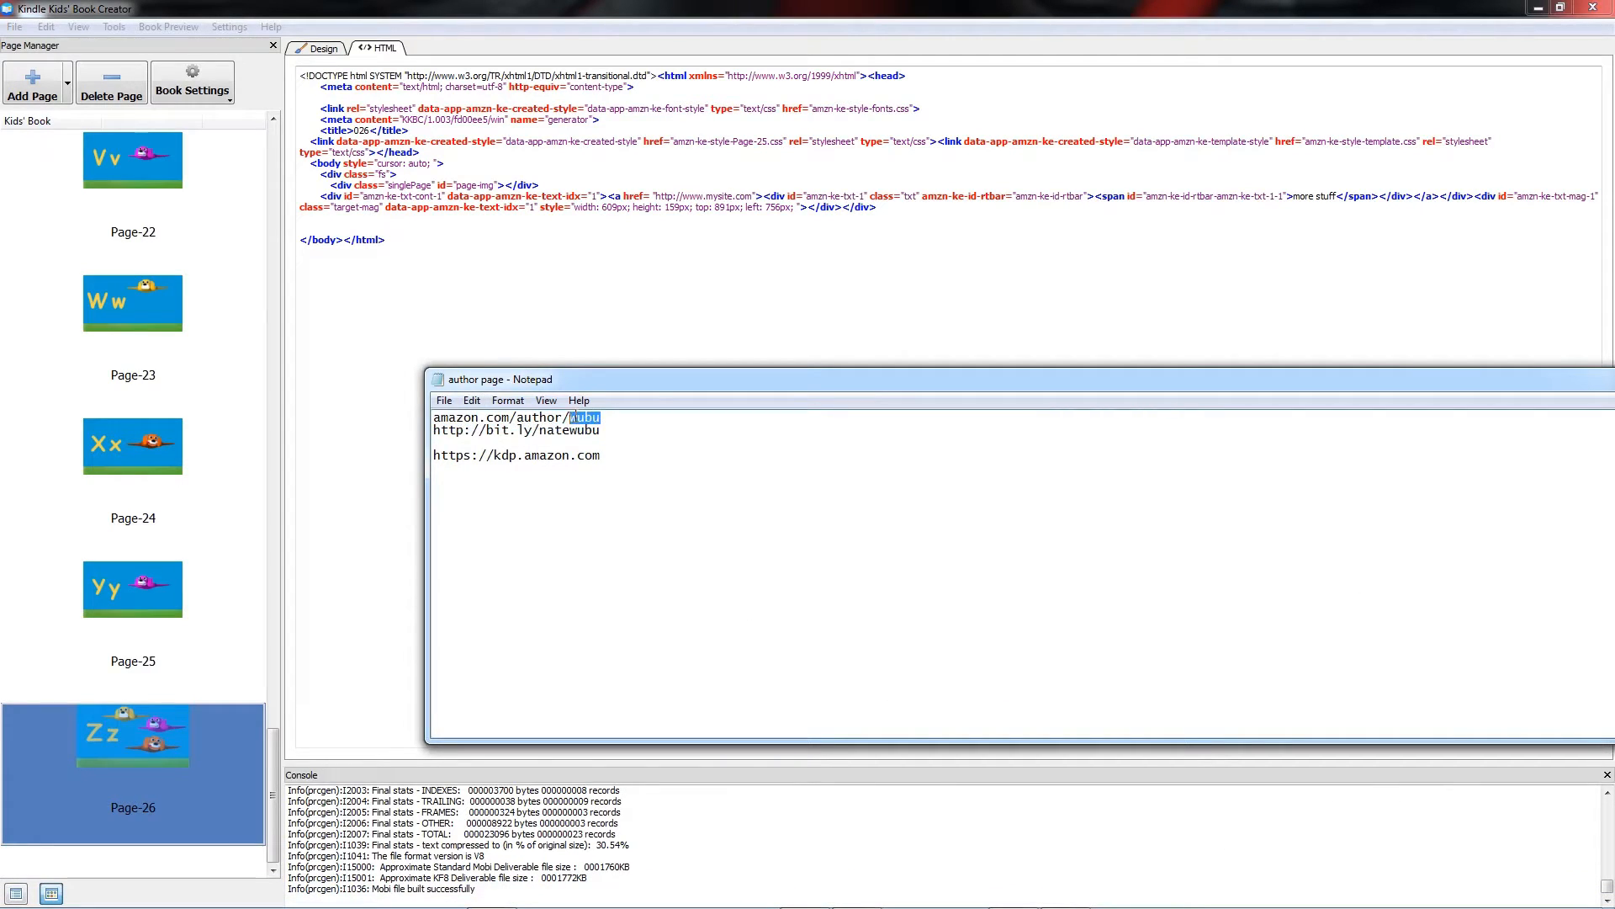
- Copy the bit.ly short link line from the author page notes in Notepad
triple_click(515, 417)
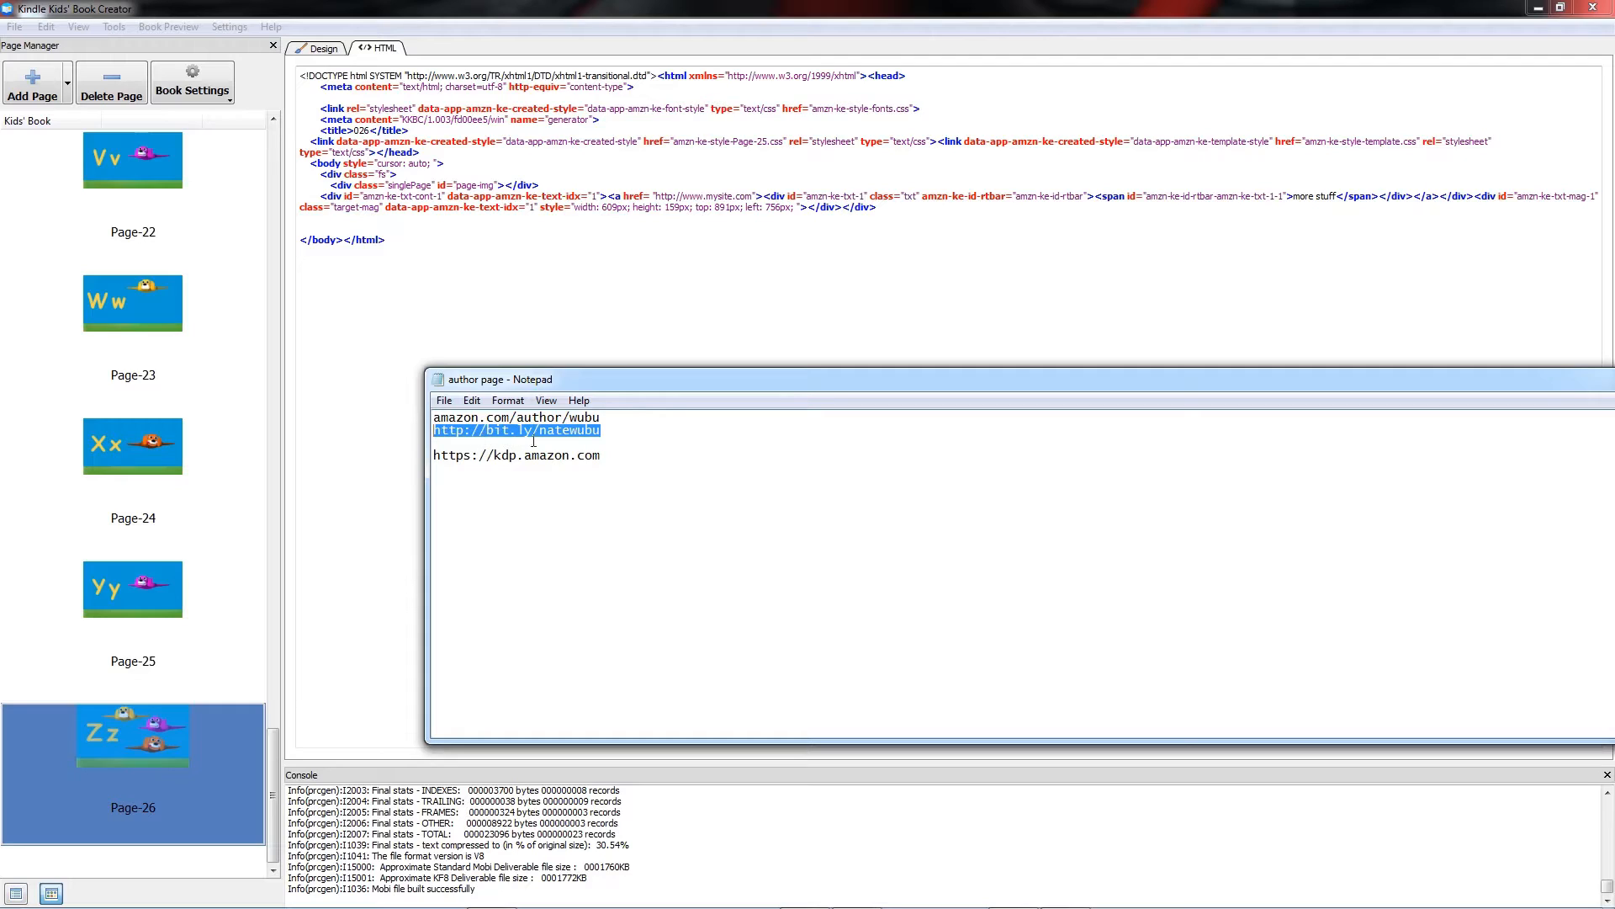
right_click(515, 429)
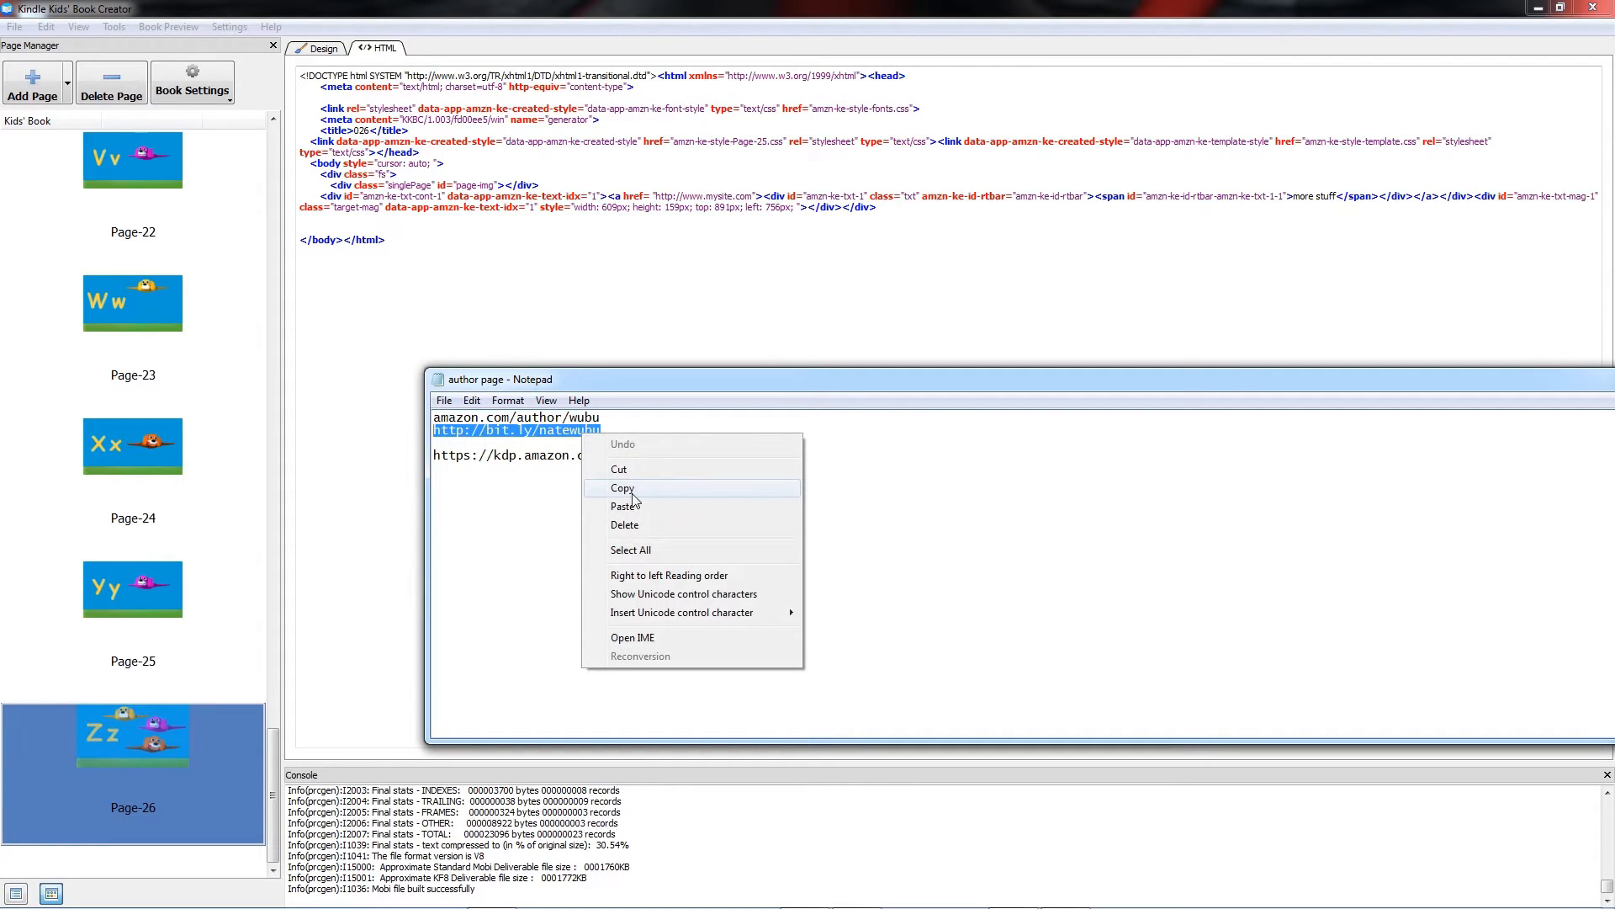
left_click(623, 488)
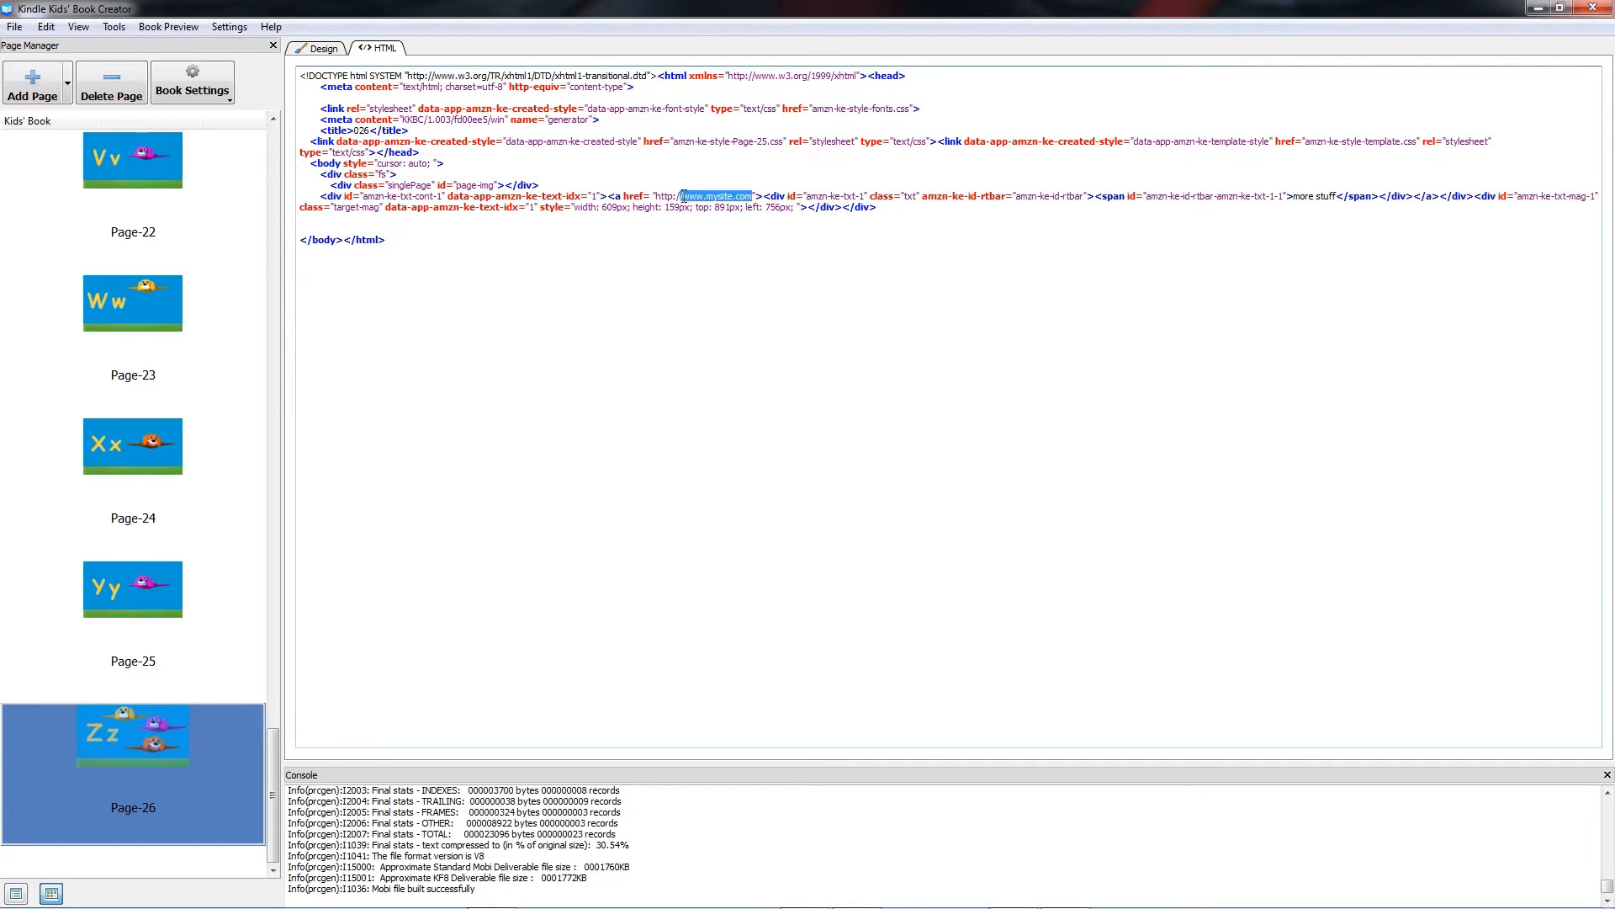
right_click(711, 195)
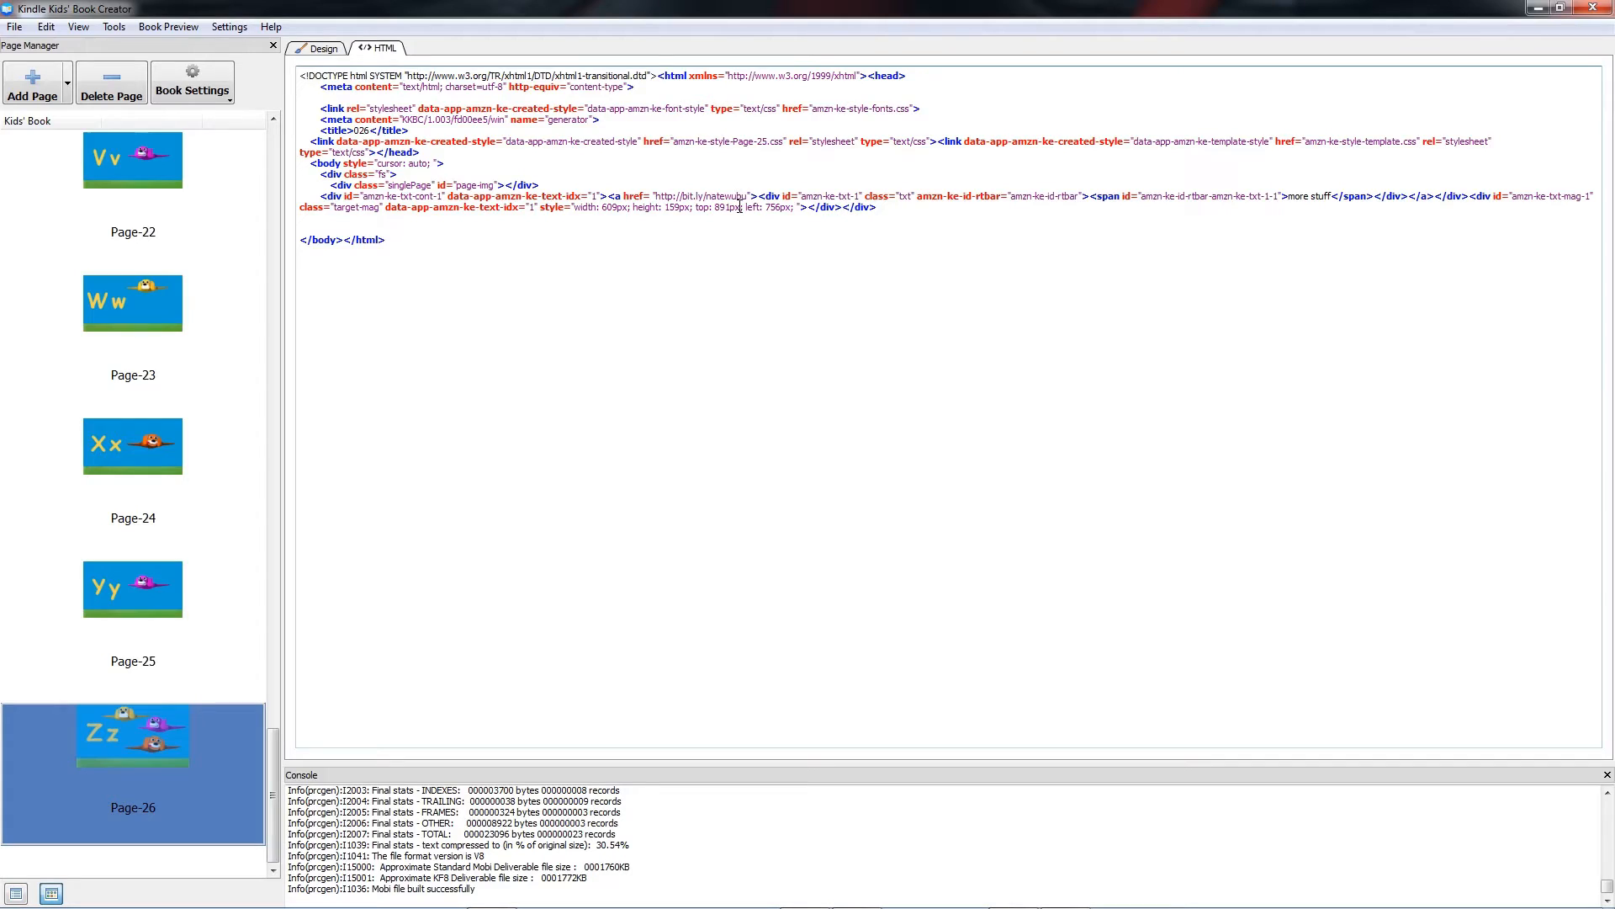
left_click(166, 27)
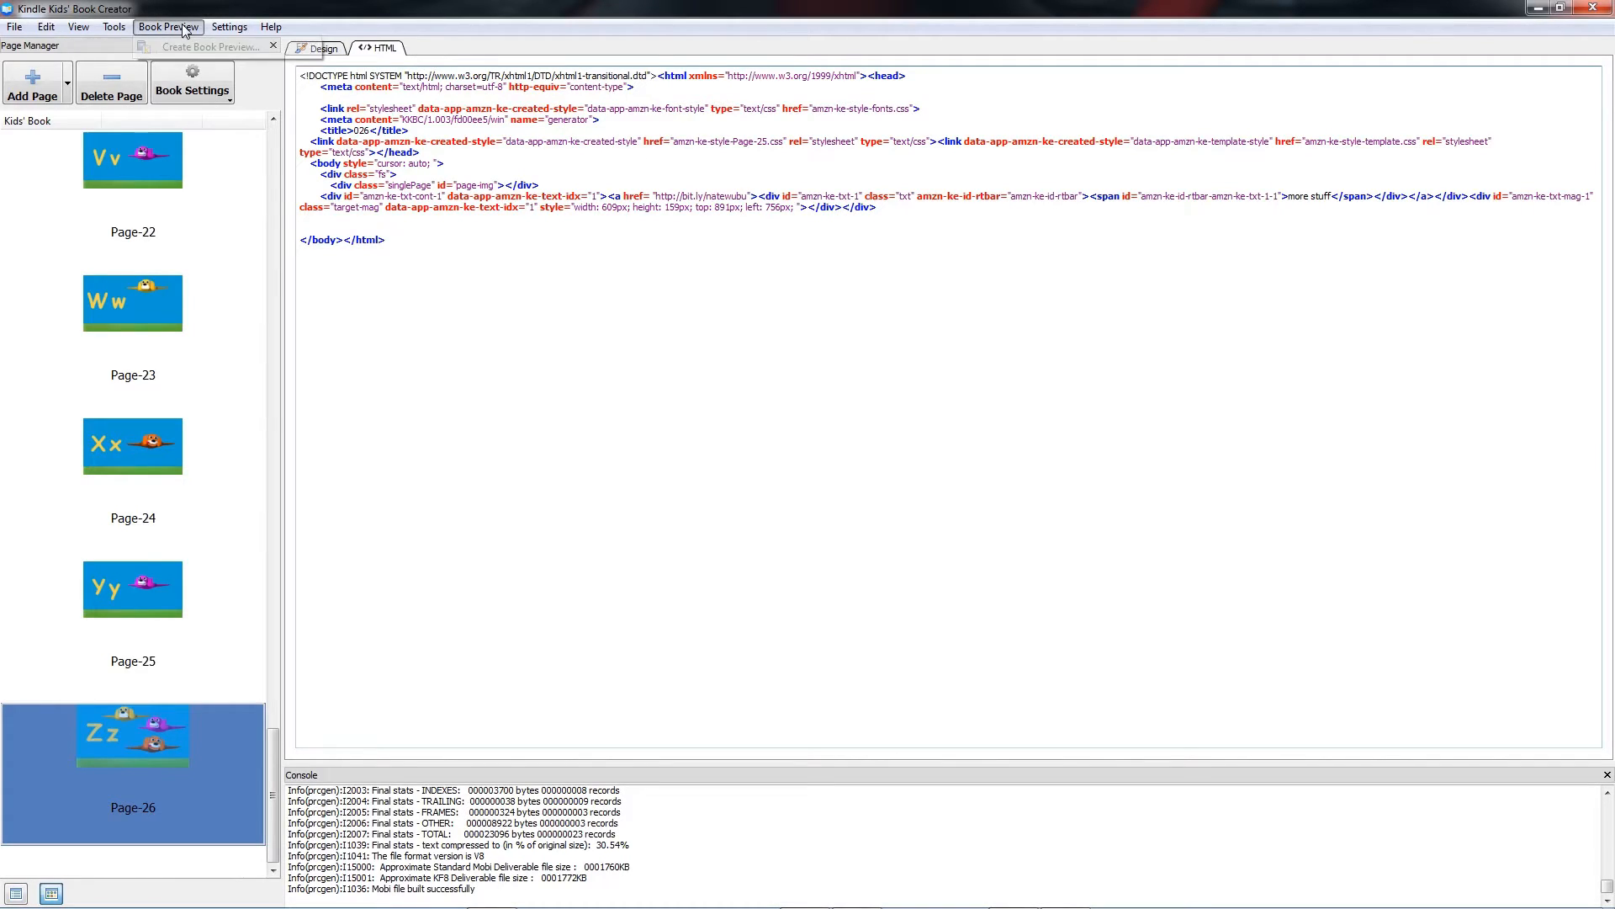
- Create the Kindle book preview and advance to the final page with the 'more stuff' link
left_click(167, 25)
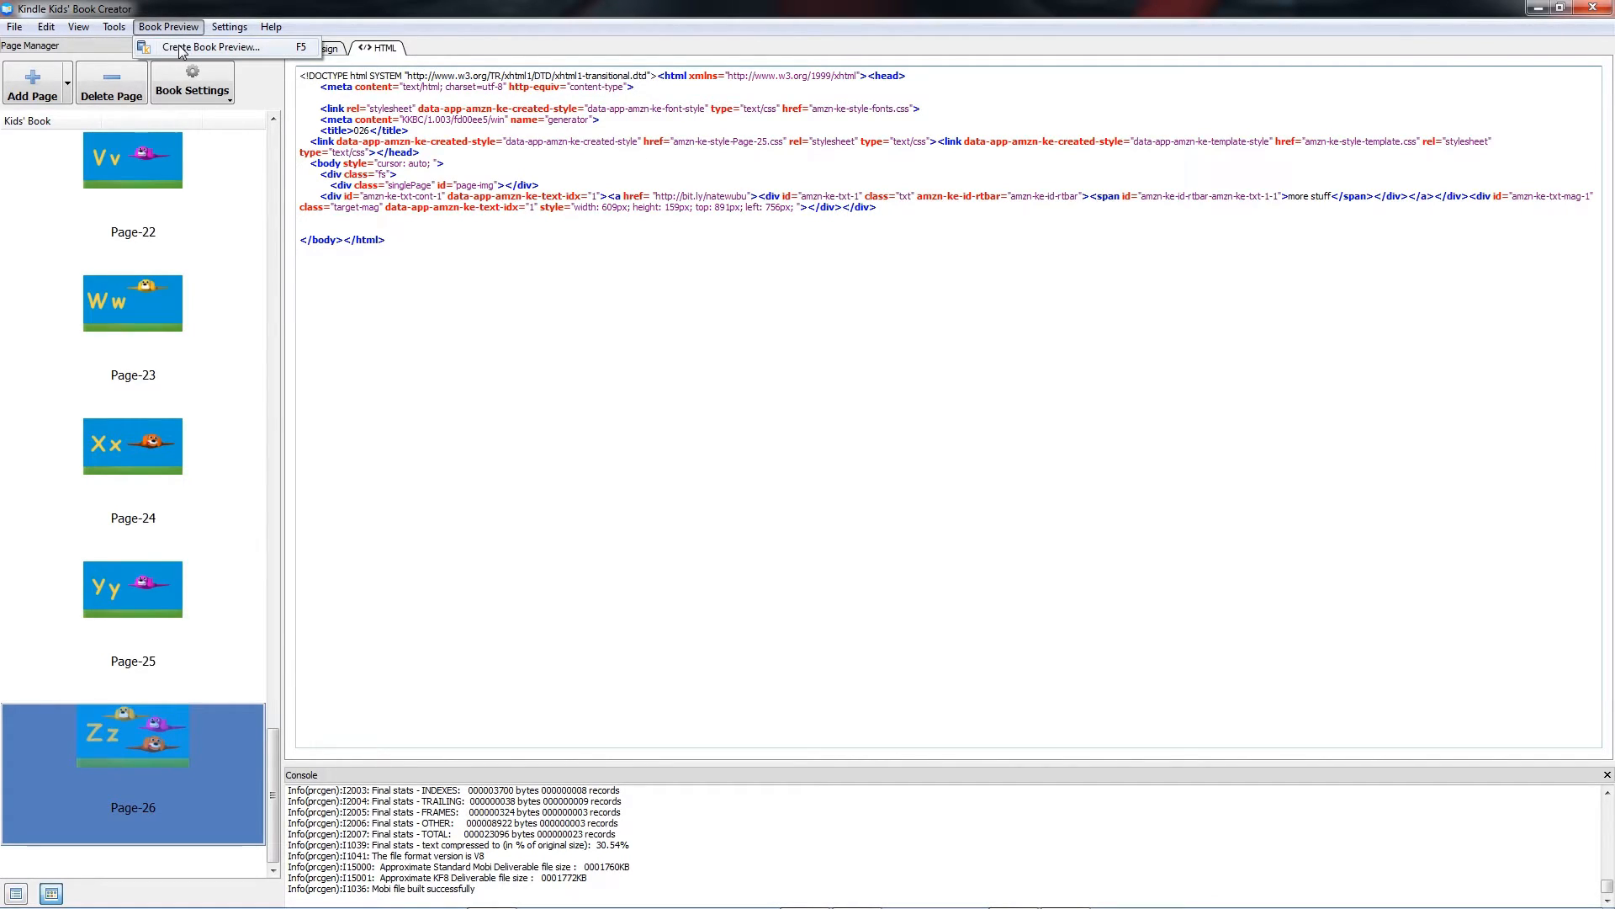
left_click(210, 47)
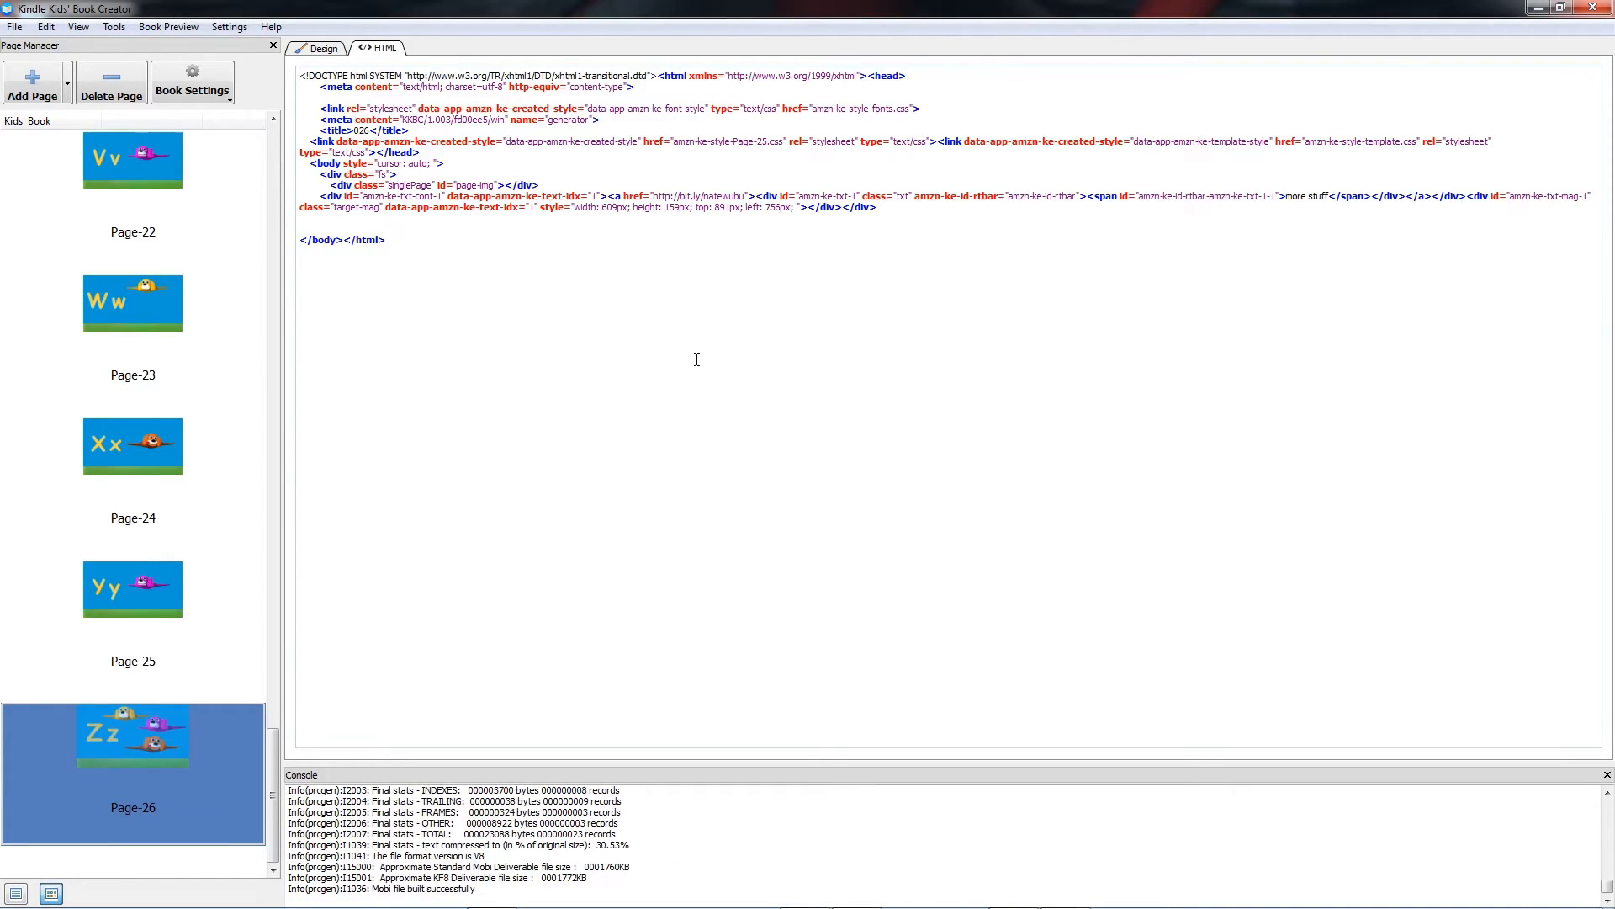
mouse_move(704, 355)
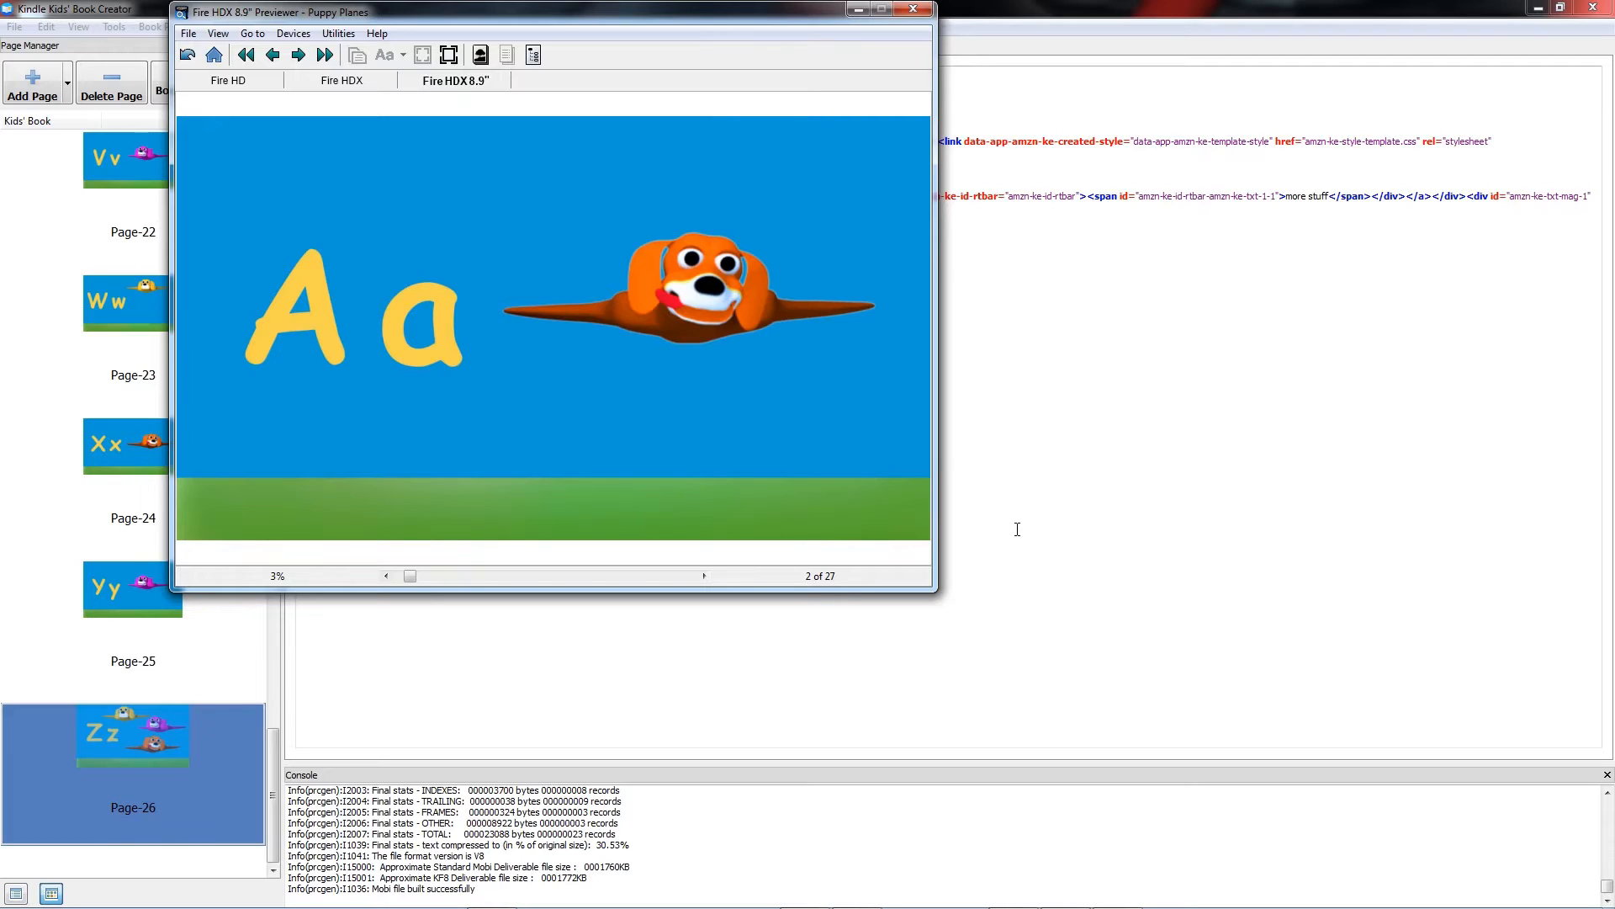
mouse_move(1013, 523)
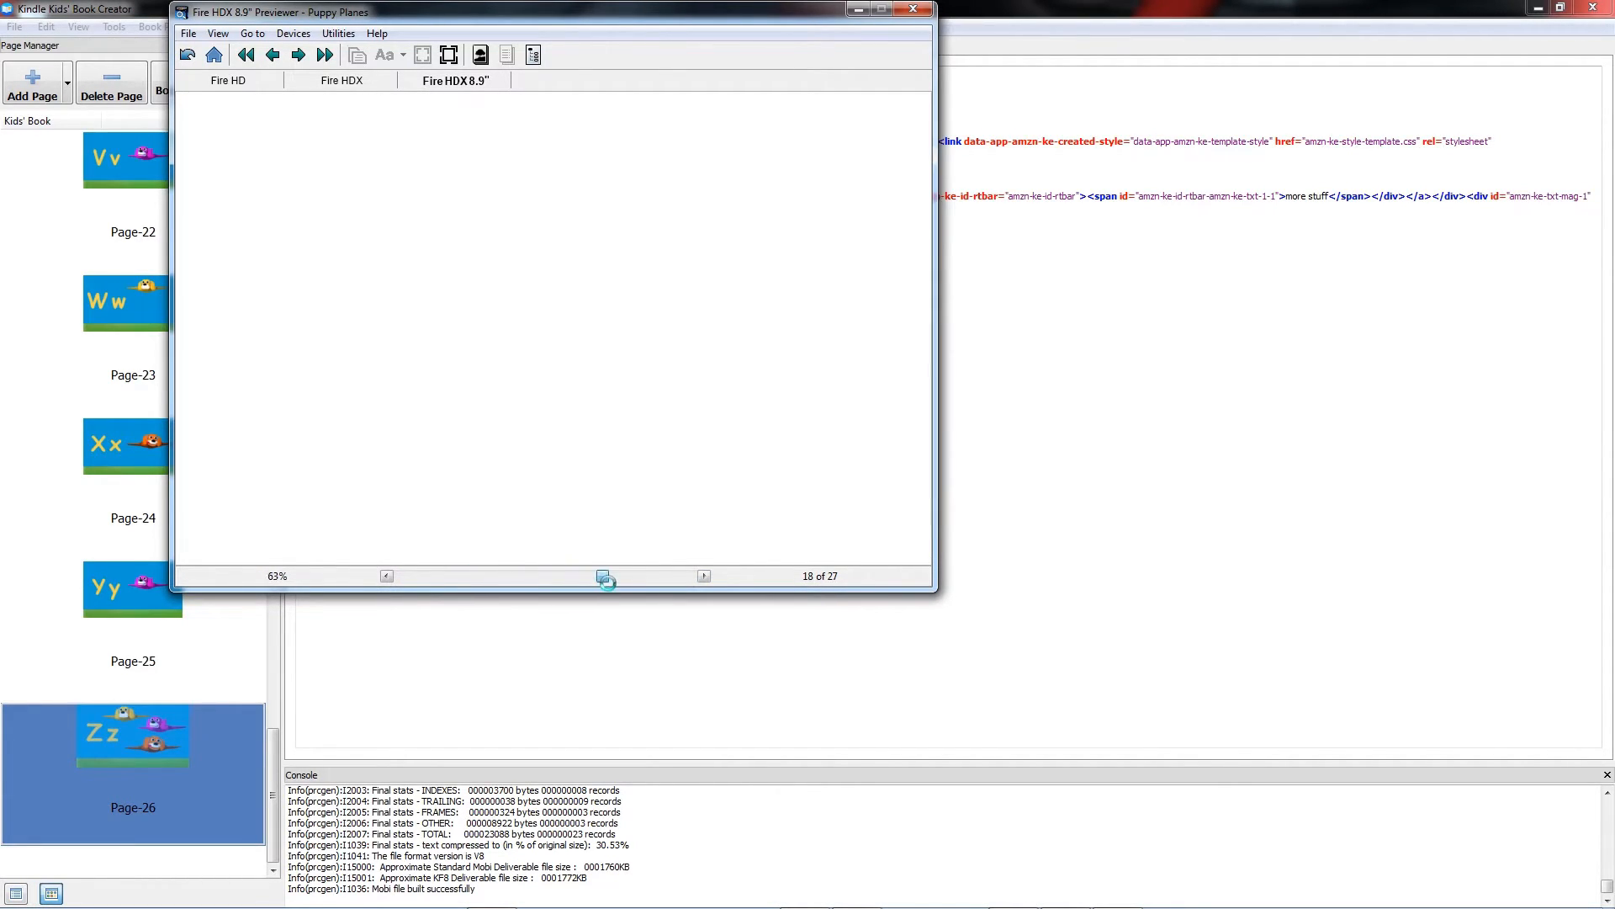
left_click(323, 54)
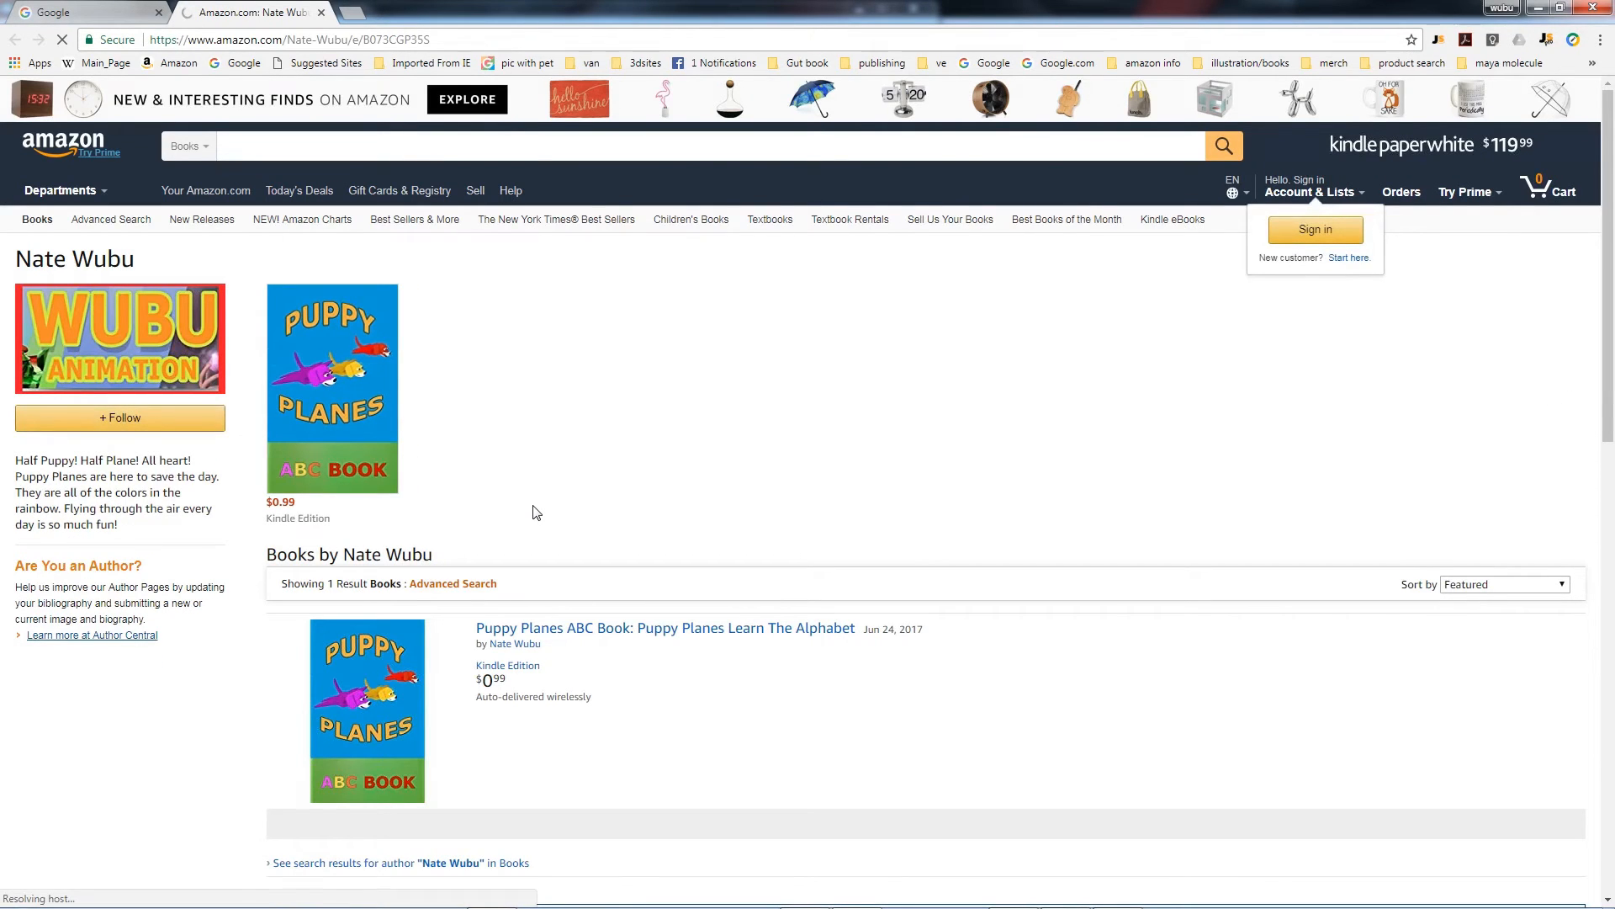
left_click(119, 417)
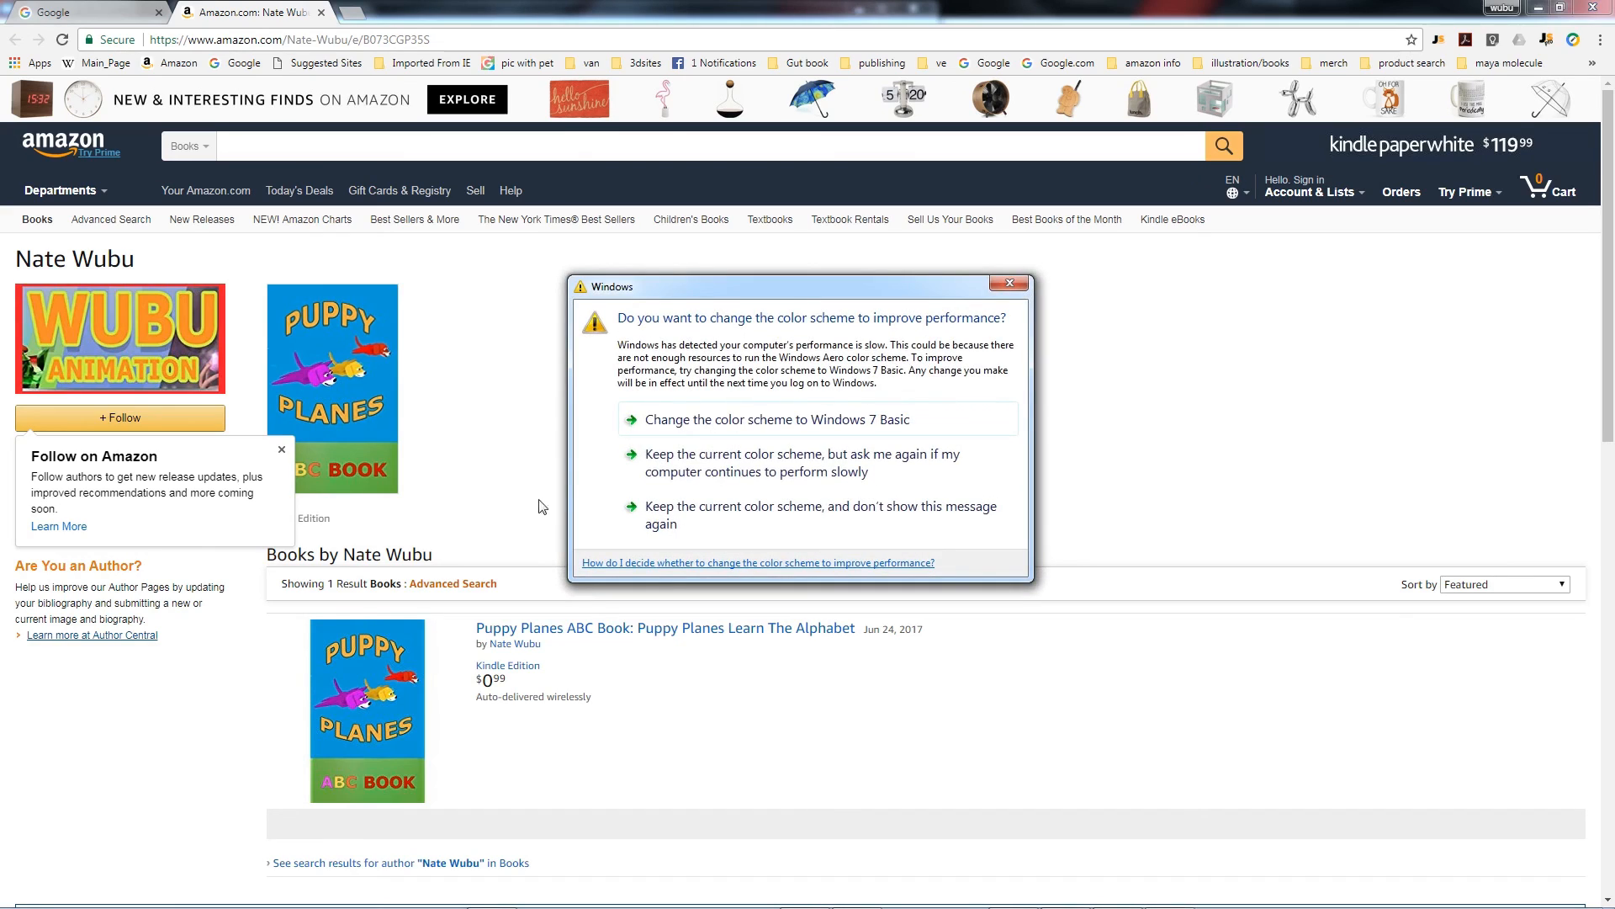
left_click(1008, 282)
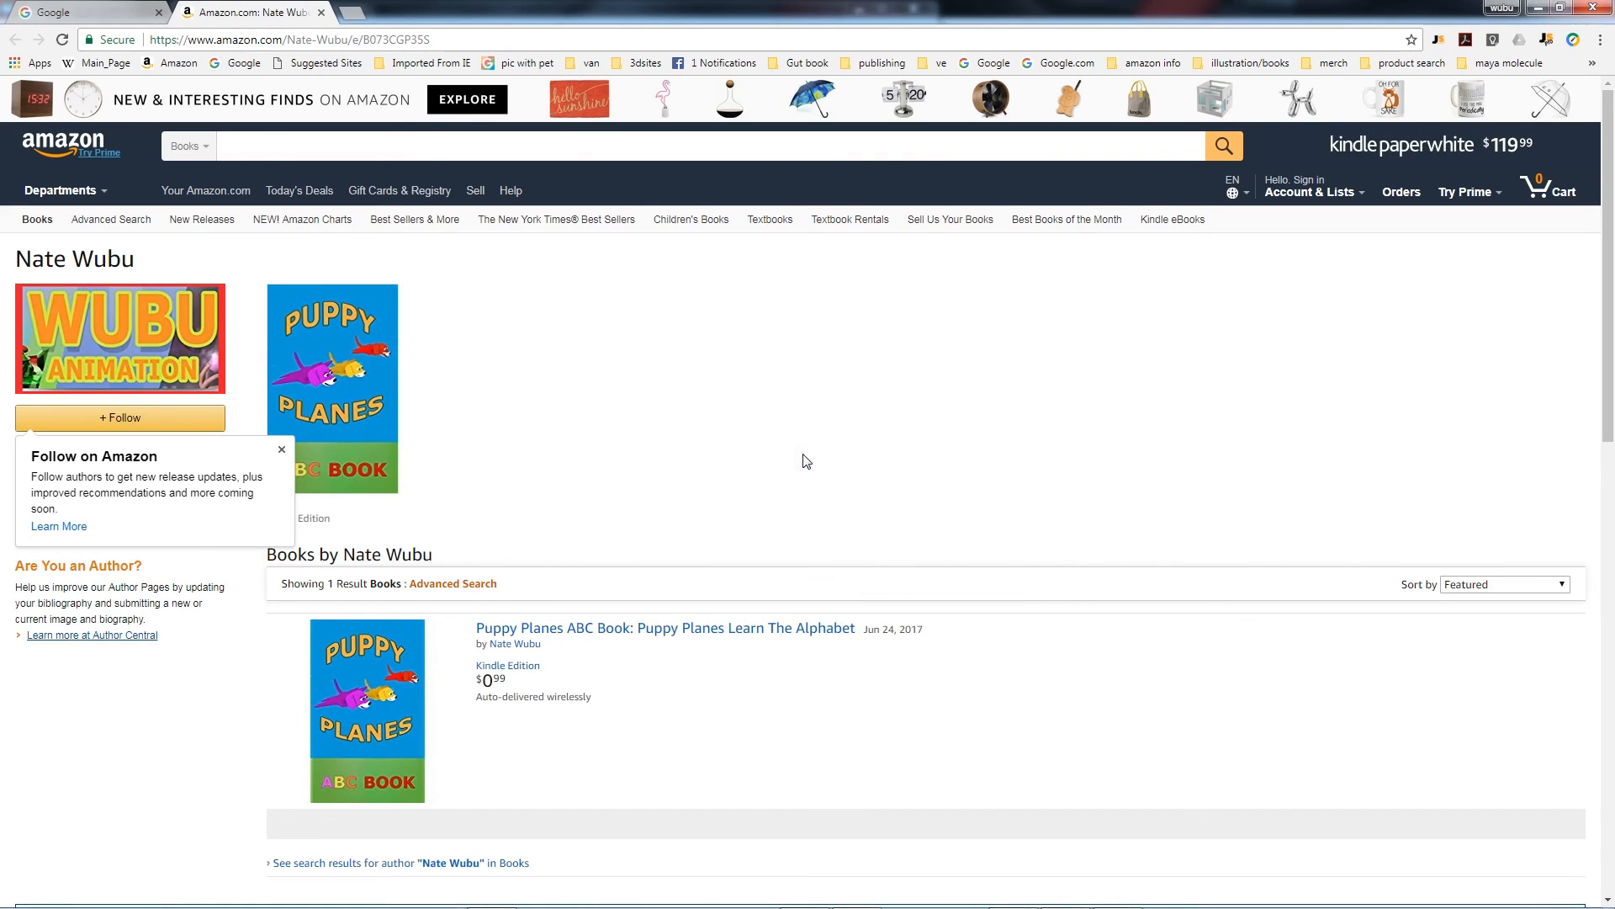